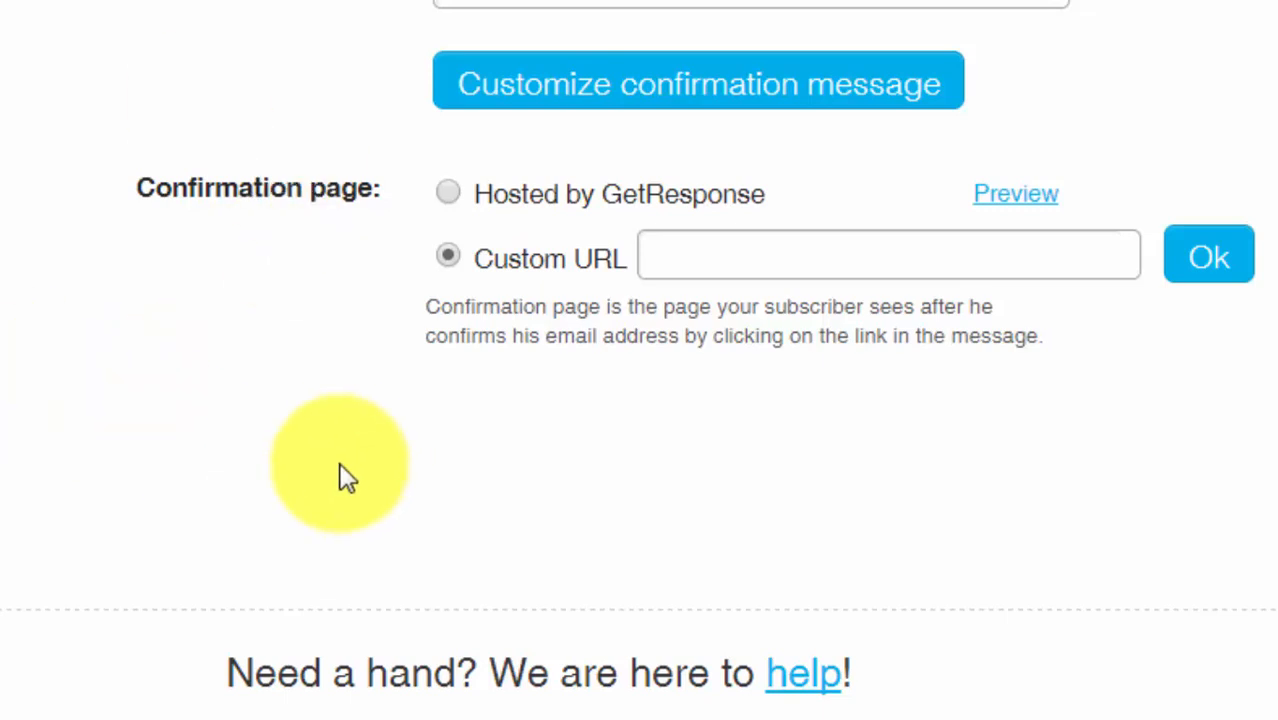
mouse_move(90, 420)
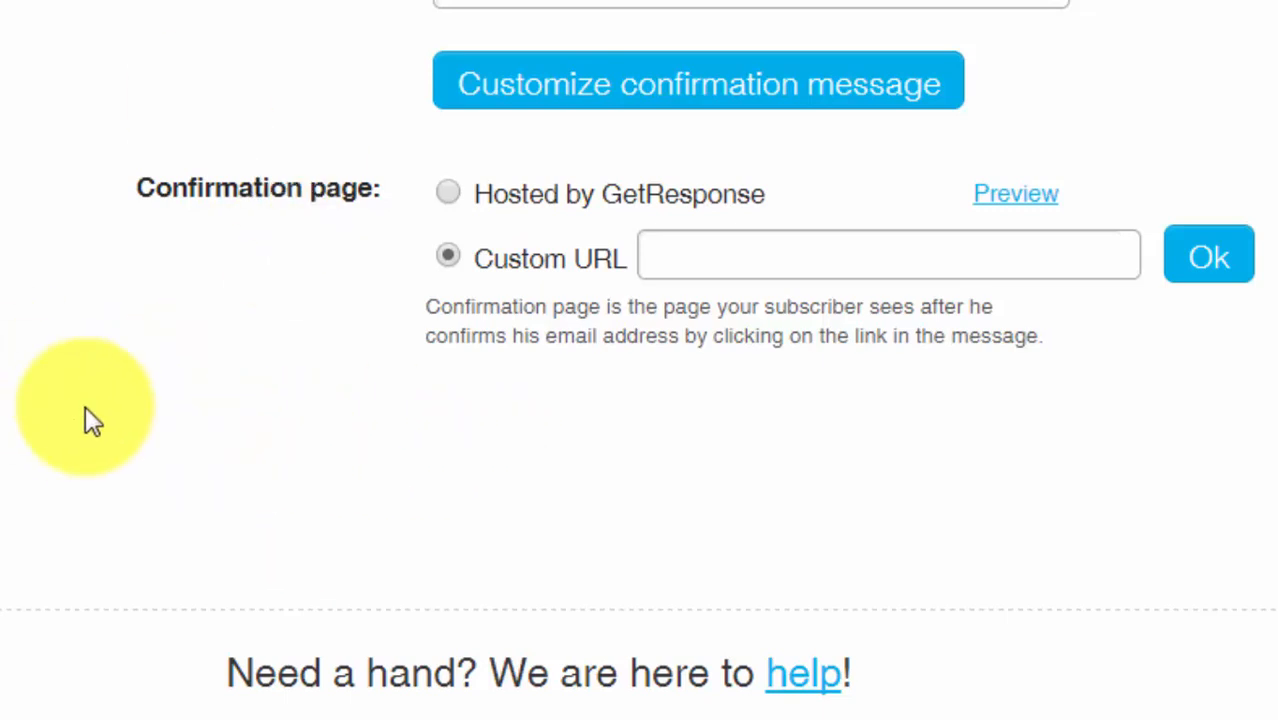
mouse_move(120, 480)
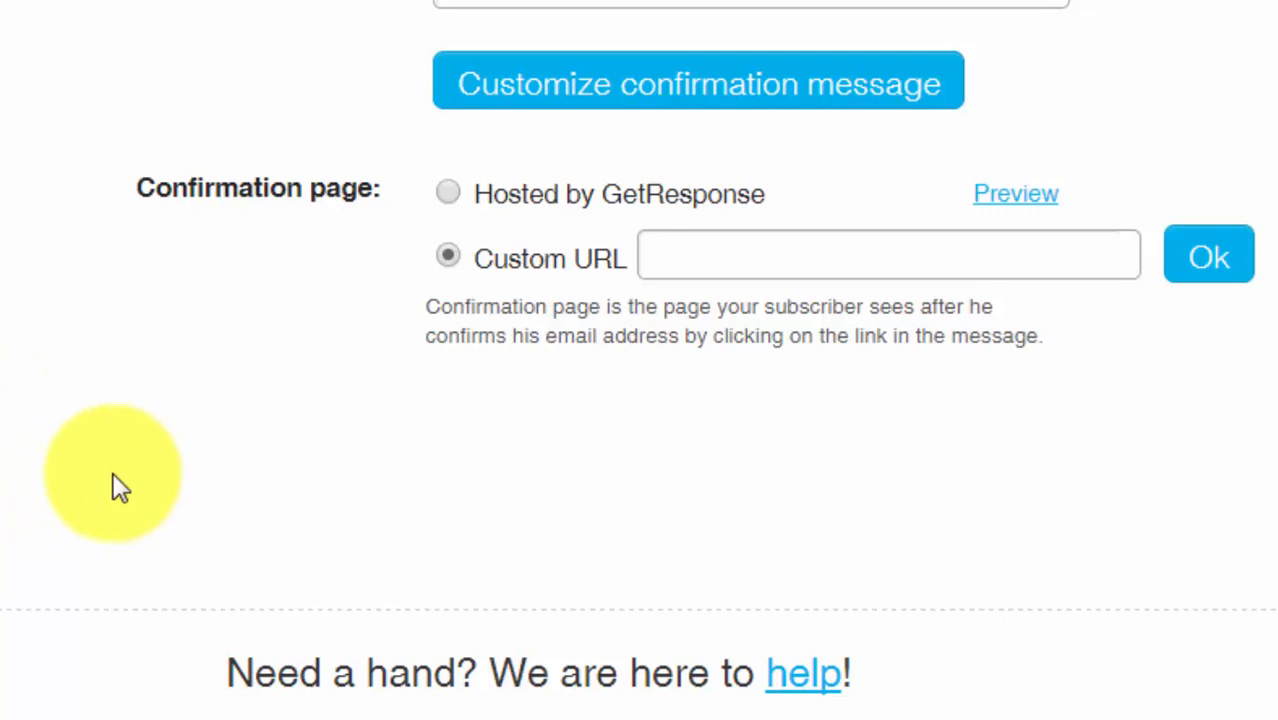
mouse_move(112, 478)
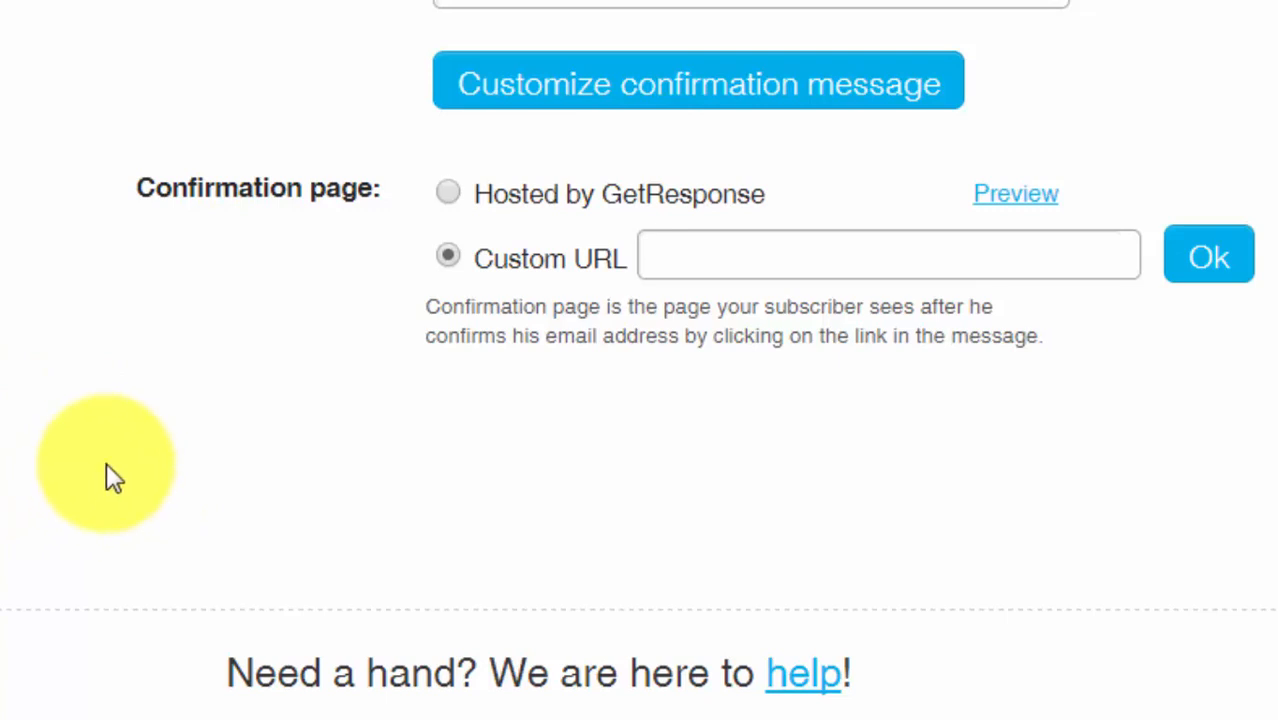
mouse_move(180, 320)
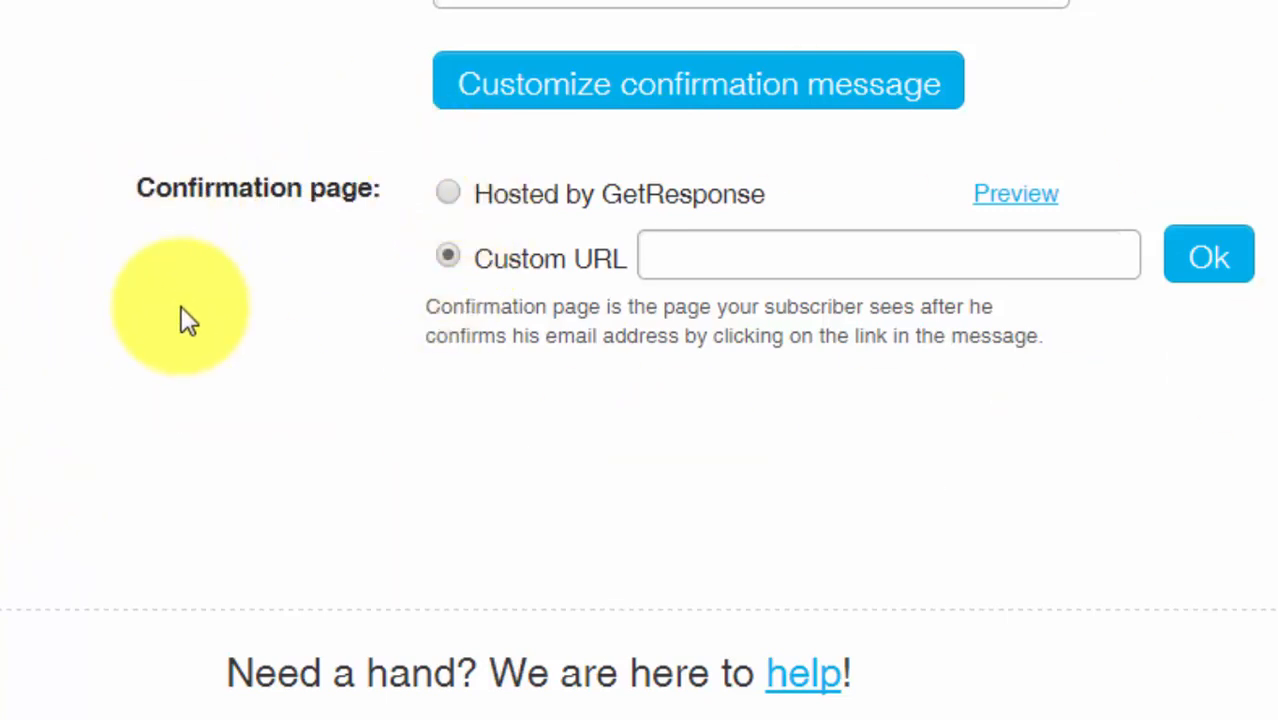
mouse_move(200, 256)
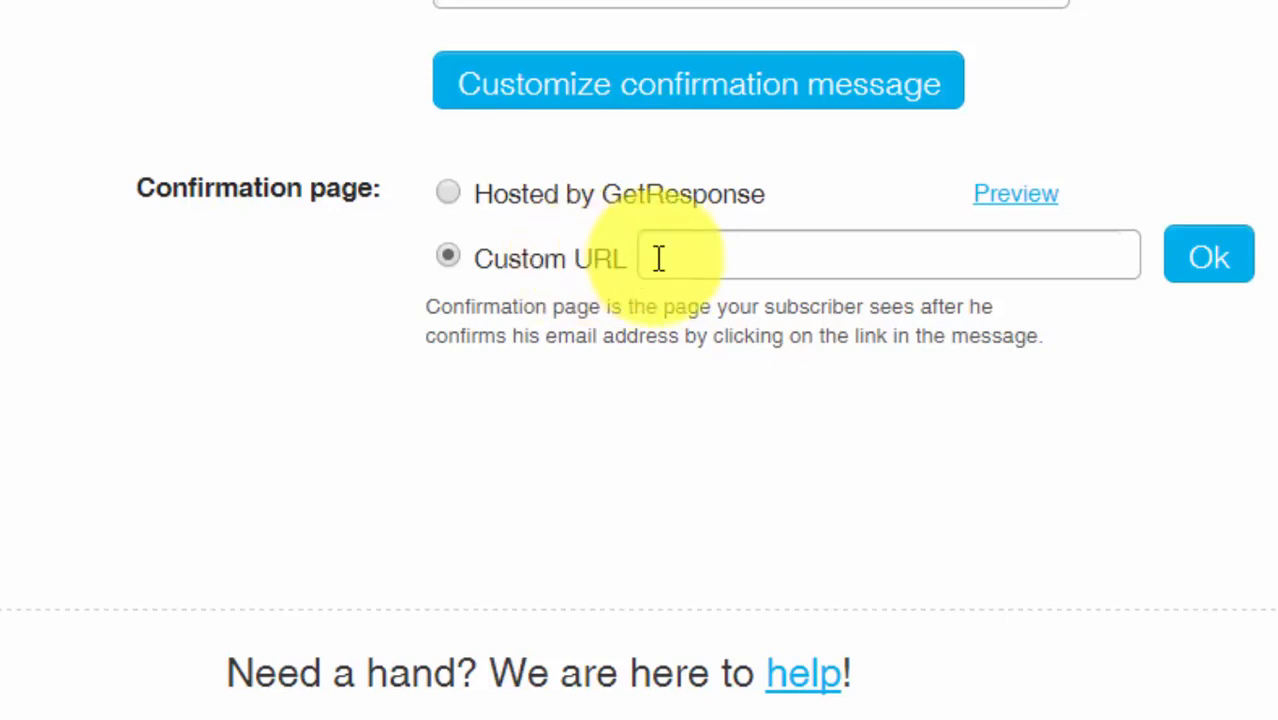
mouse_move(740, 254)
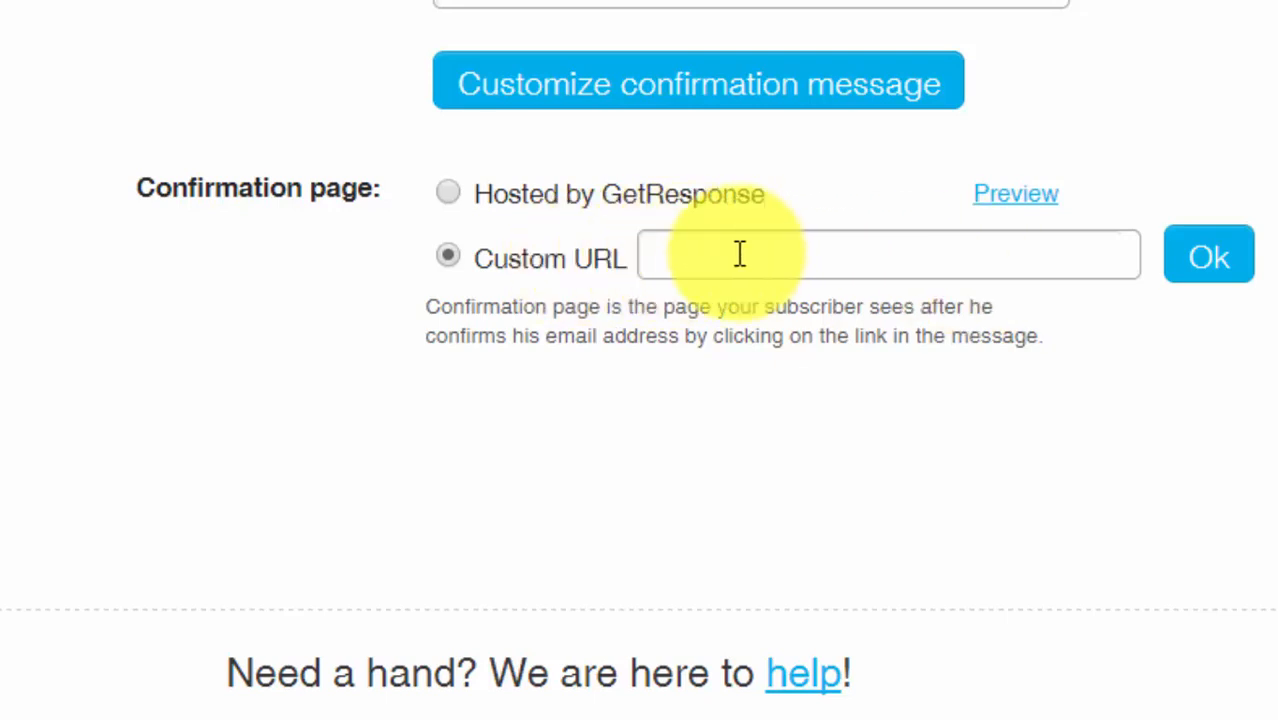
mouse_move(992, 264)
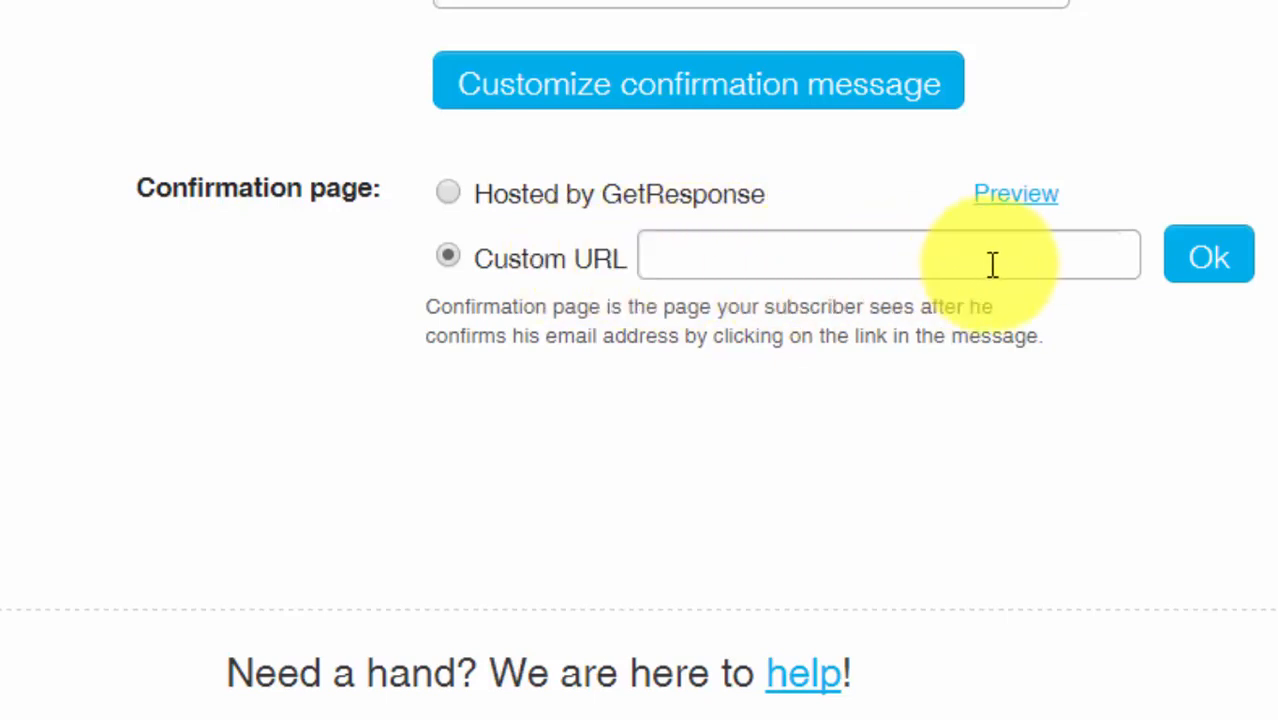
mouse_move(980, 264)
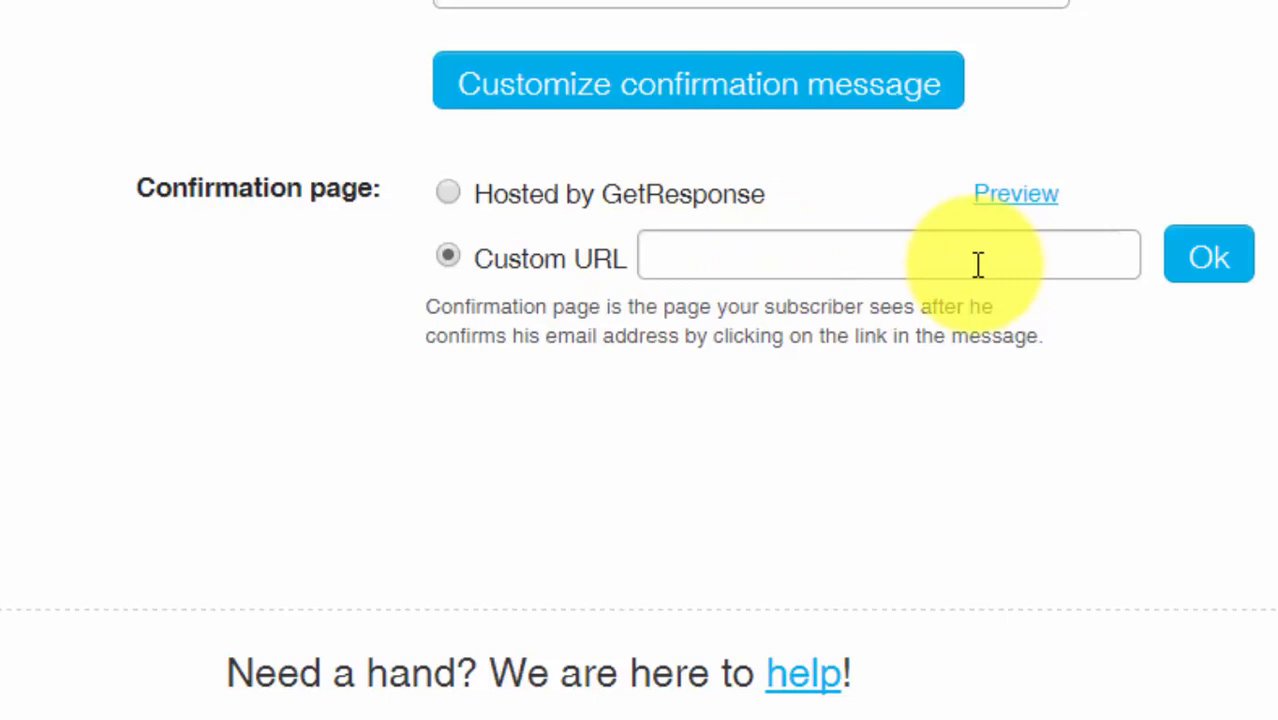
mouse_move(624, 260)
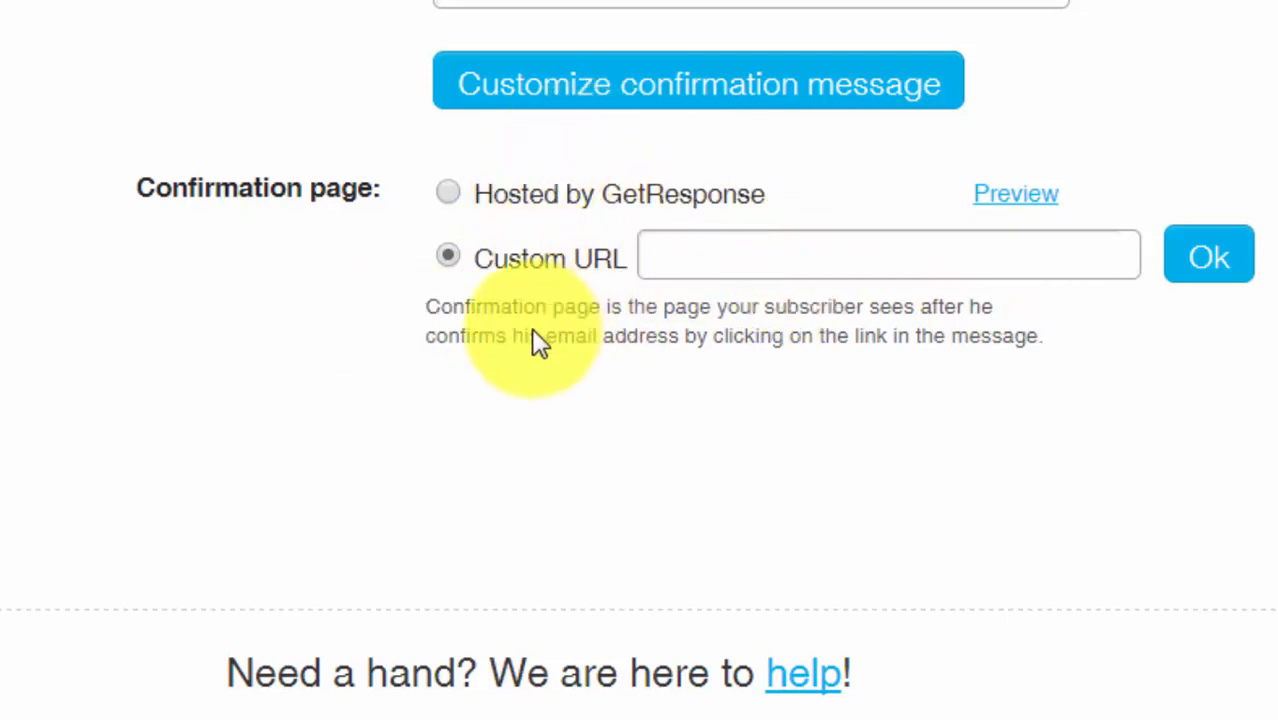
mouse_move(384, 336)
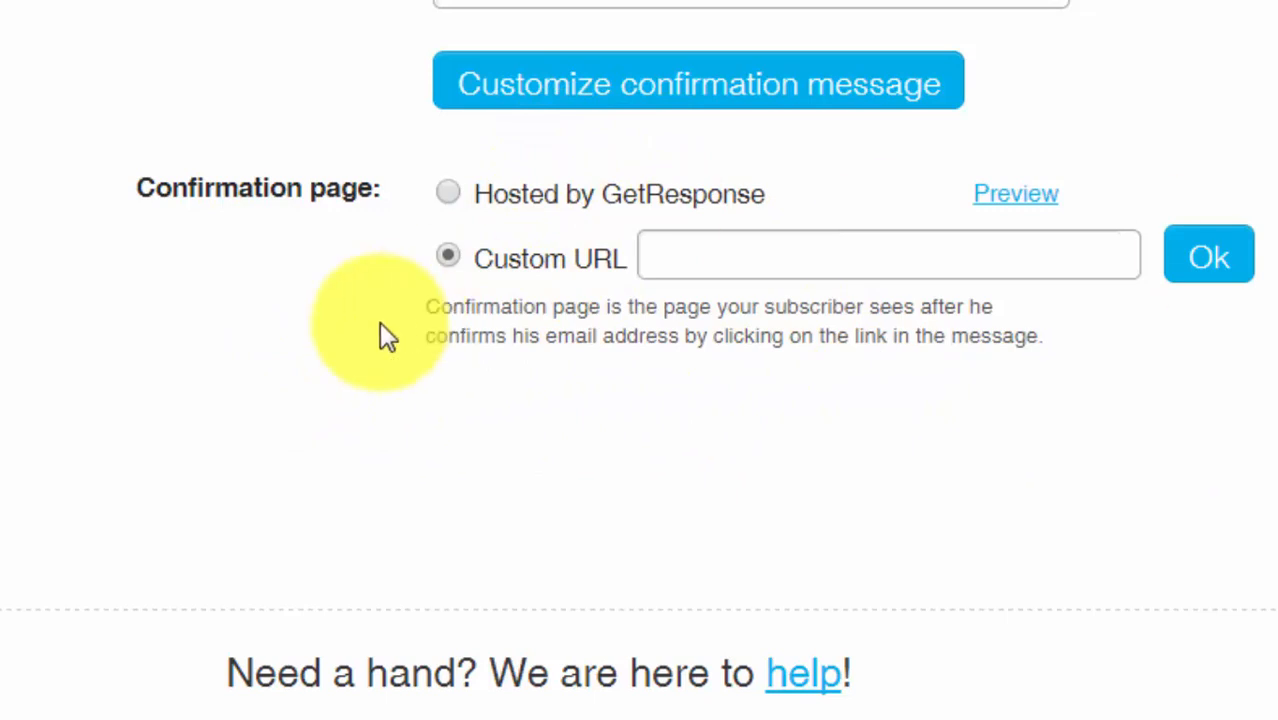
mouse_move(396, 220)
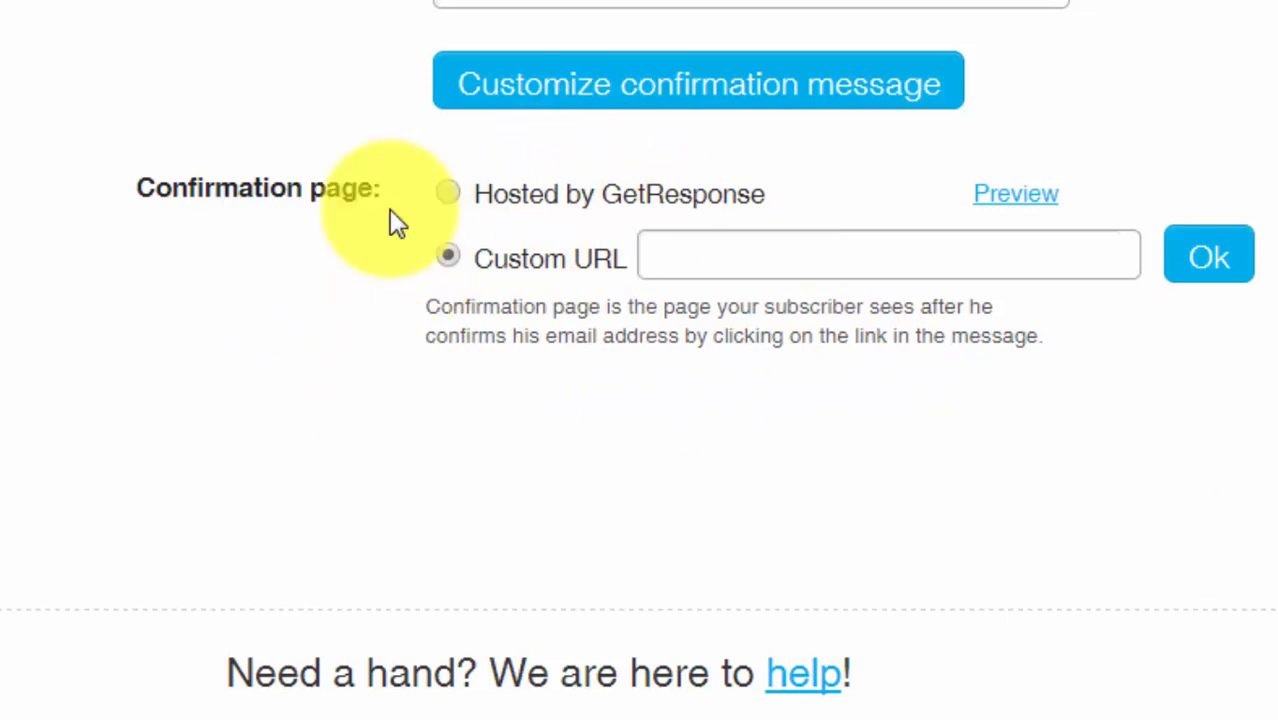
mouse_move(530, 376)
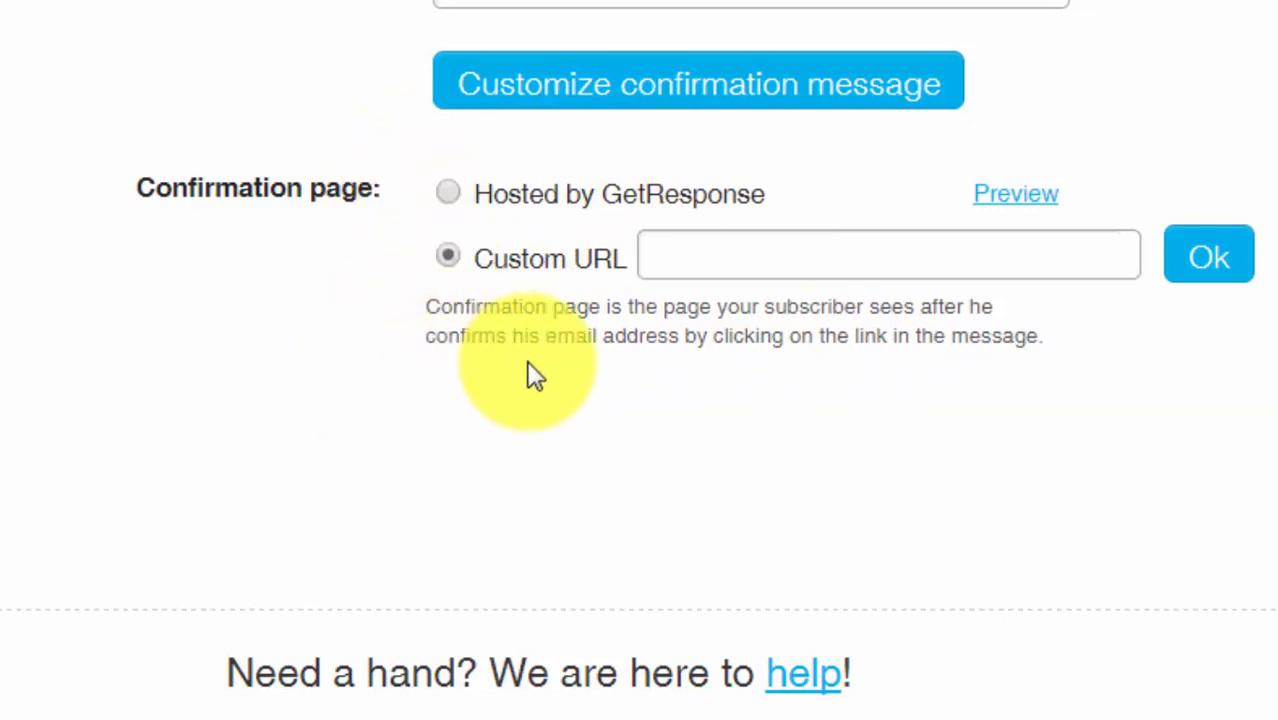
mouse_move(938, 358)
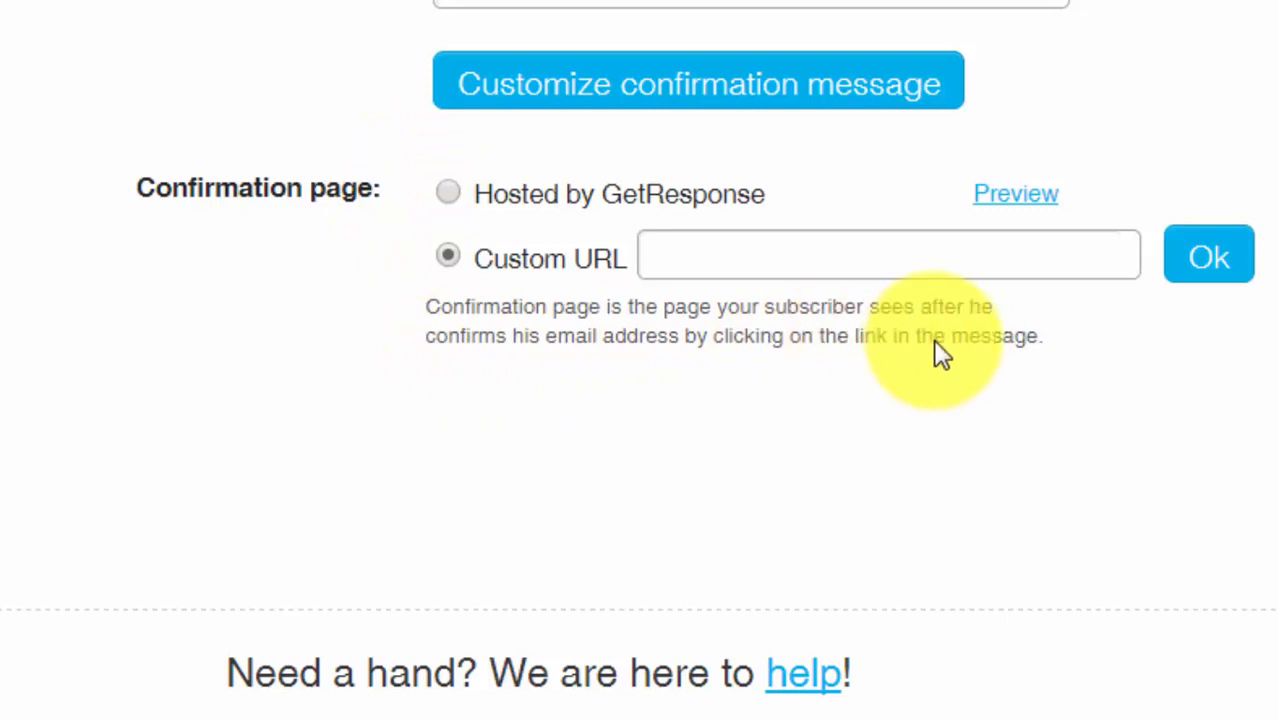
mouse_move(864, 376)
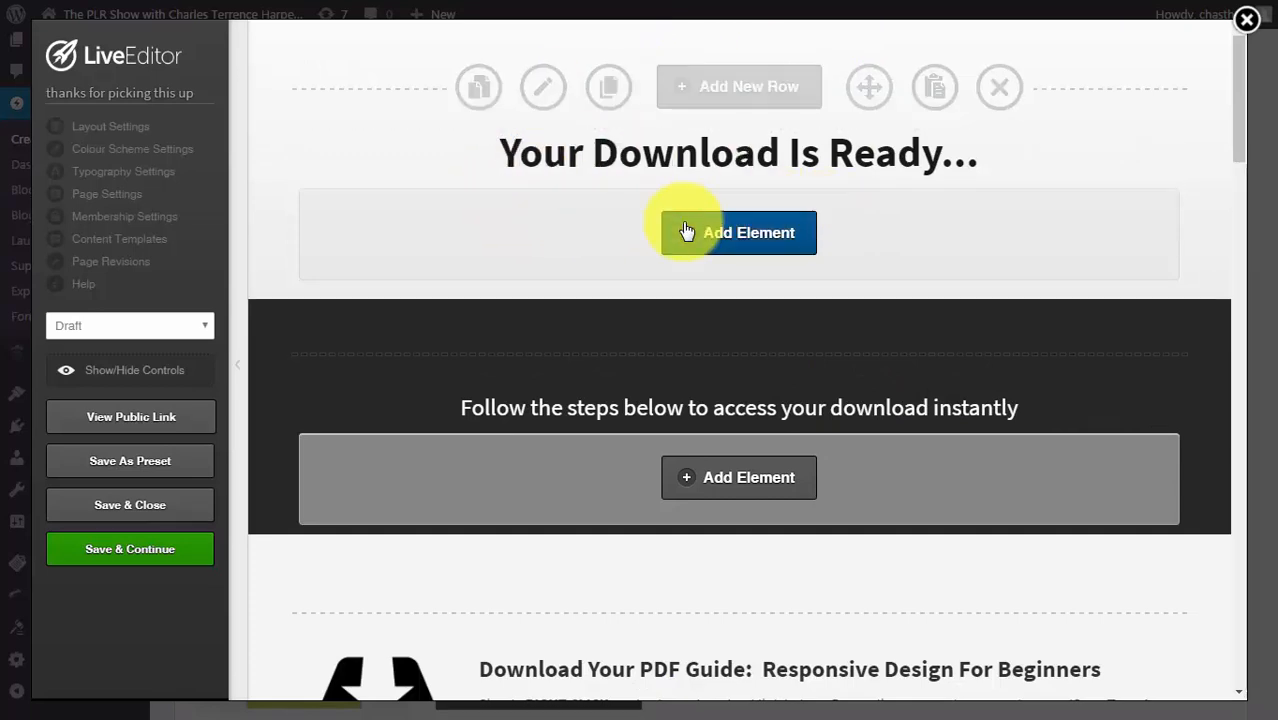
scroll(down, 3)
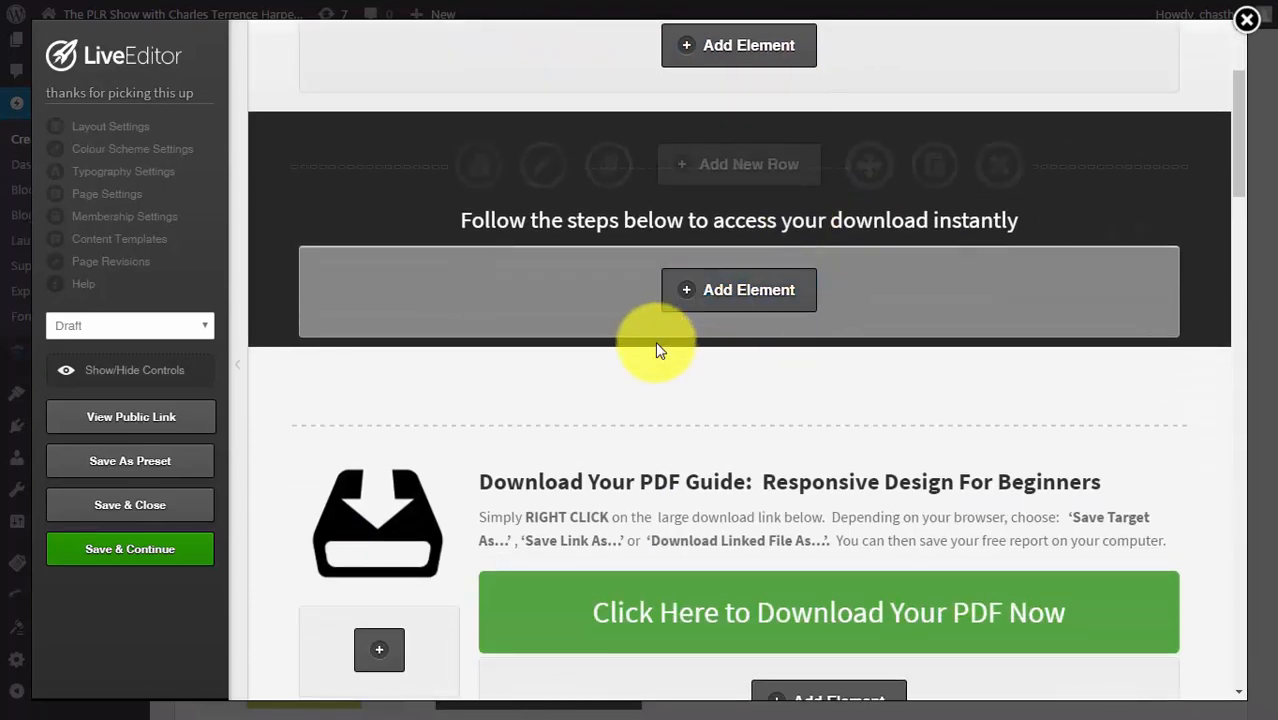
scroll(down, 3)
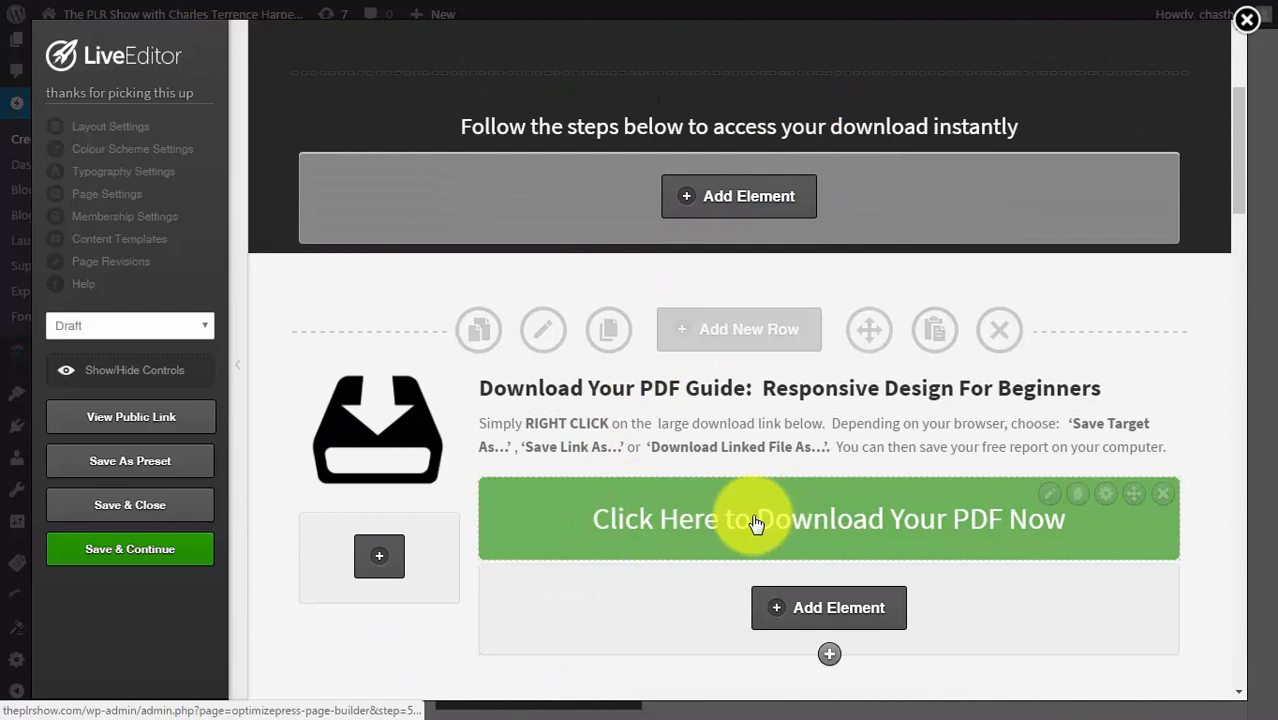
mouse_move(740, 524)
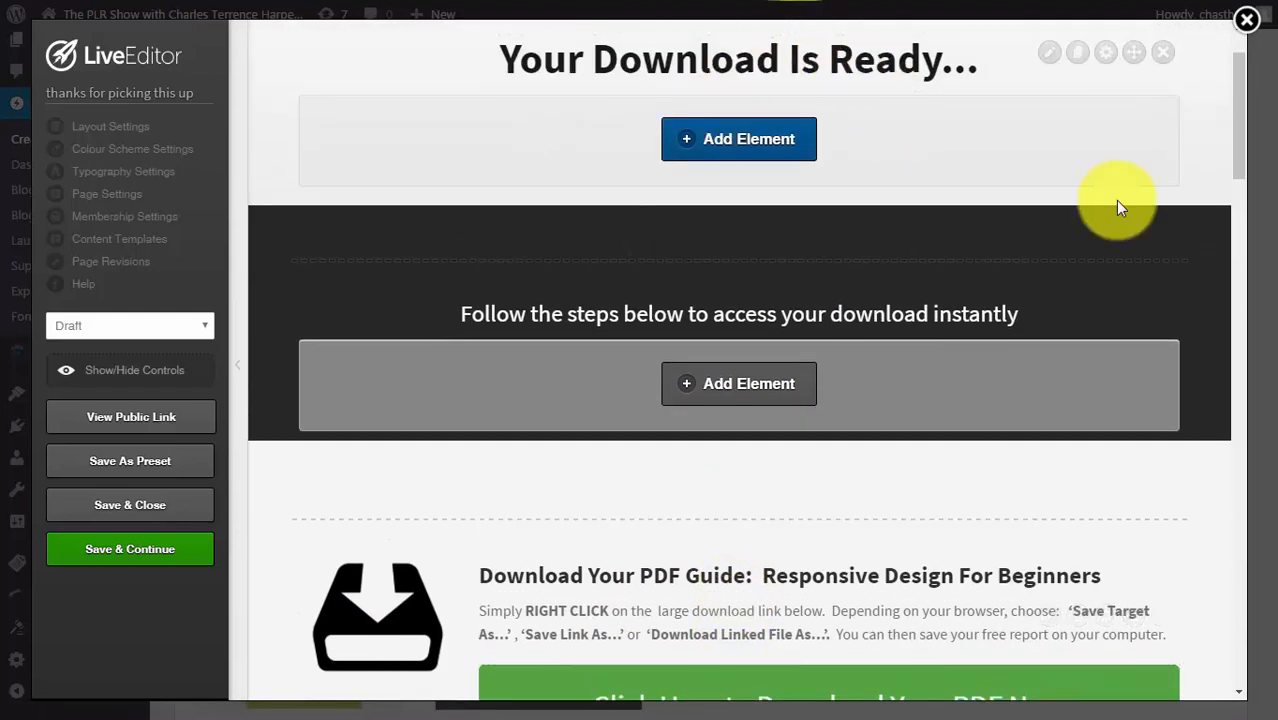
mouse_move(798, 320)
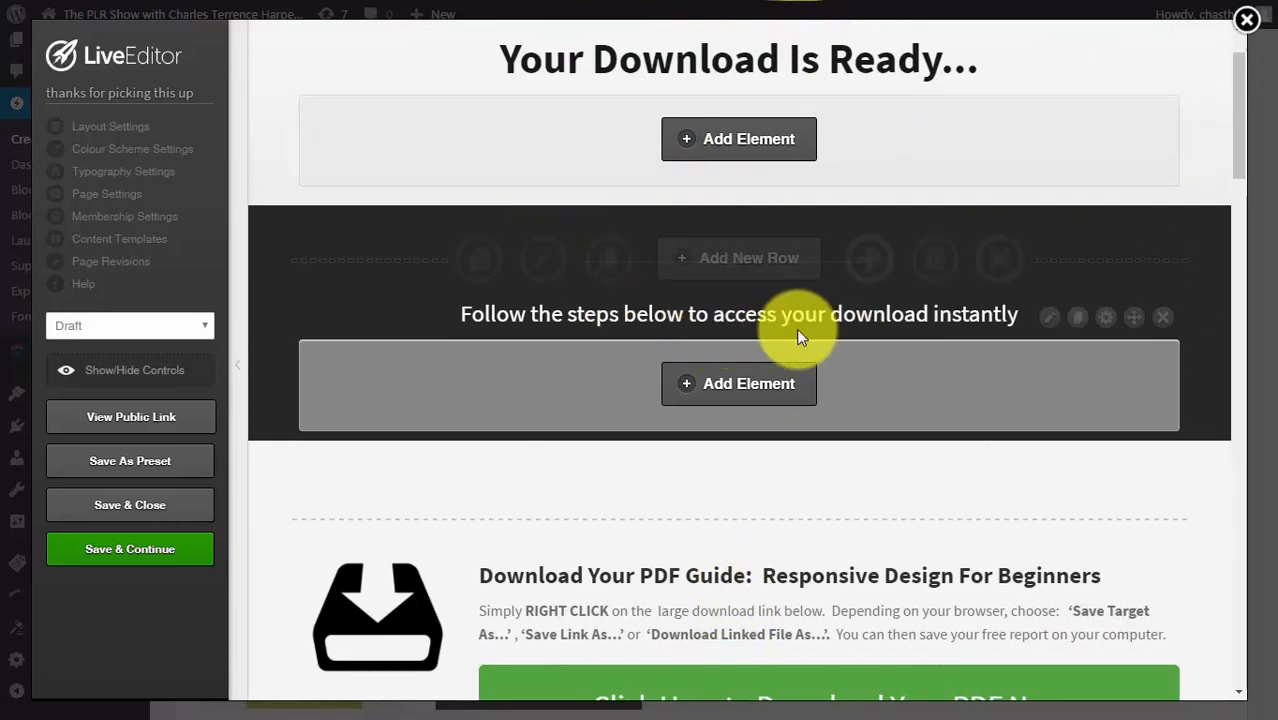
scroll(down, 3)
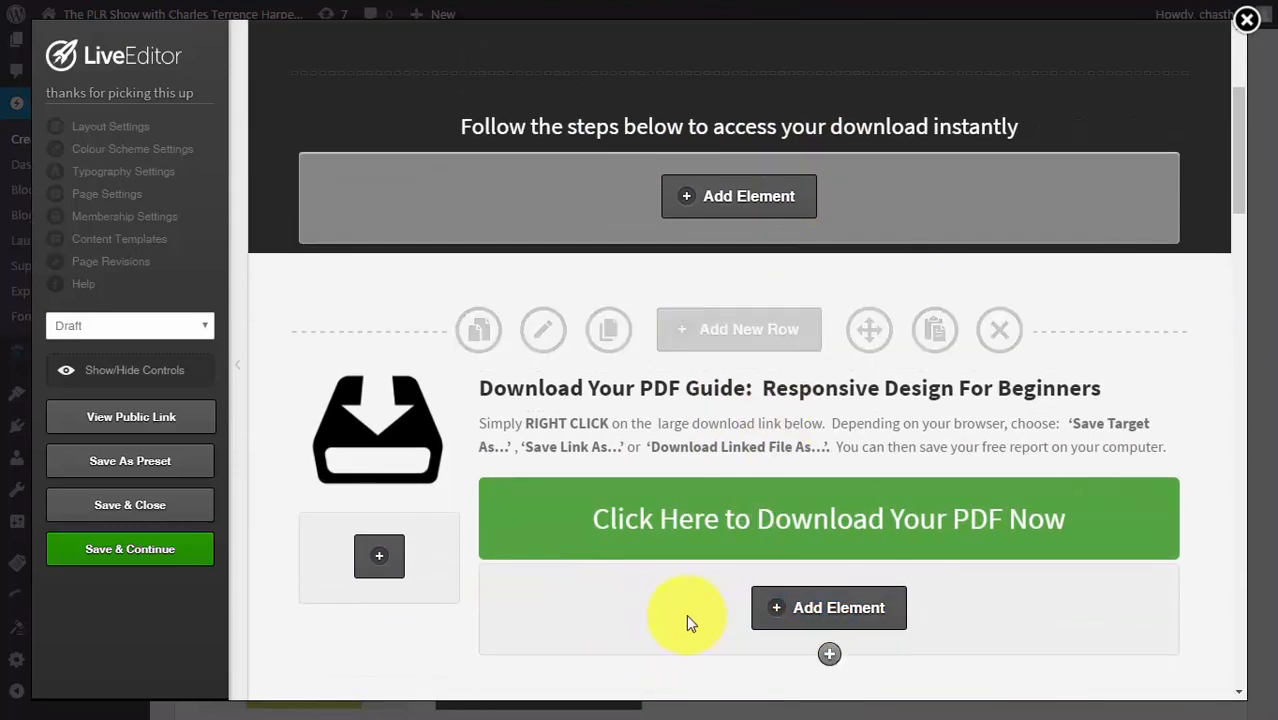
mouse_move(644, 640)
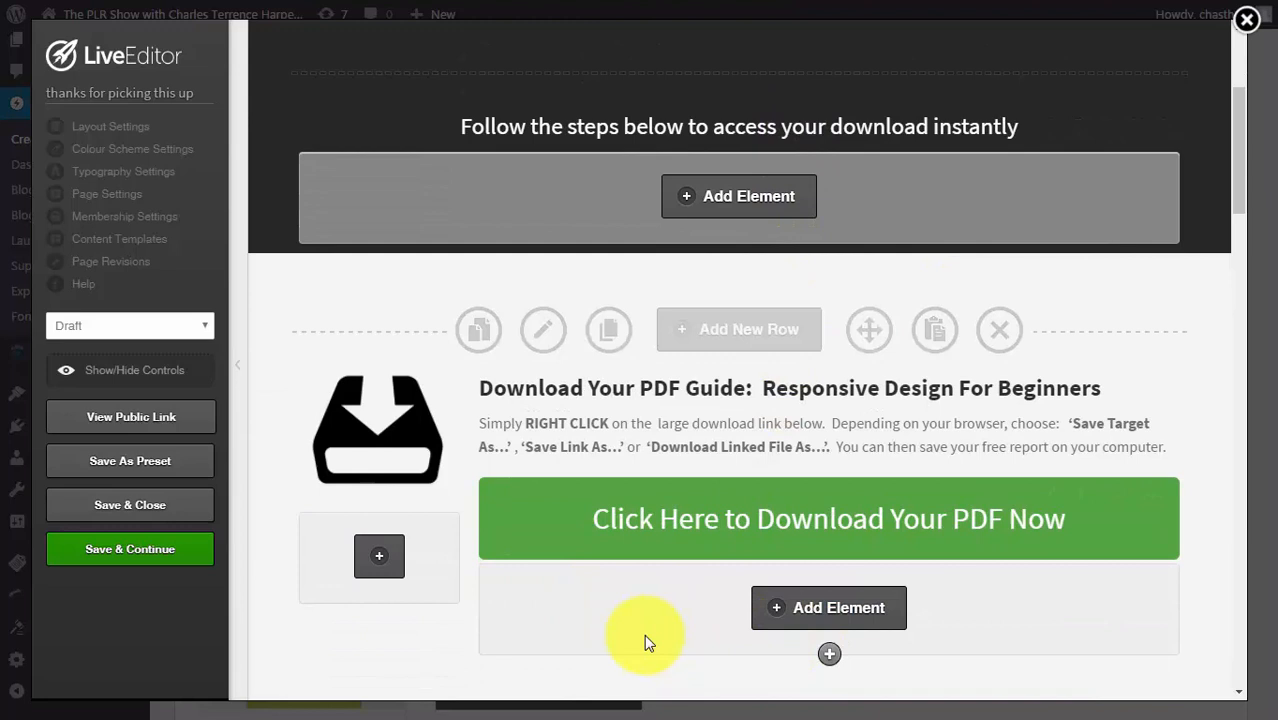
mouse_move(768, 632)
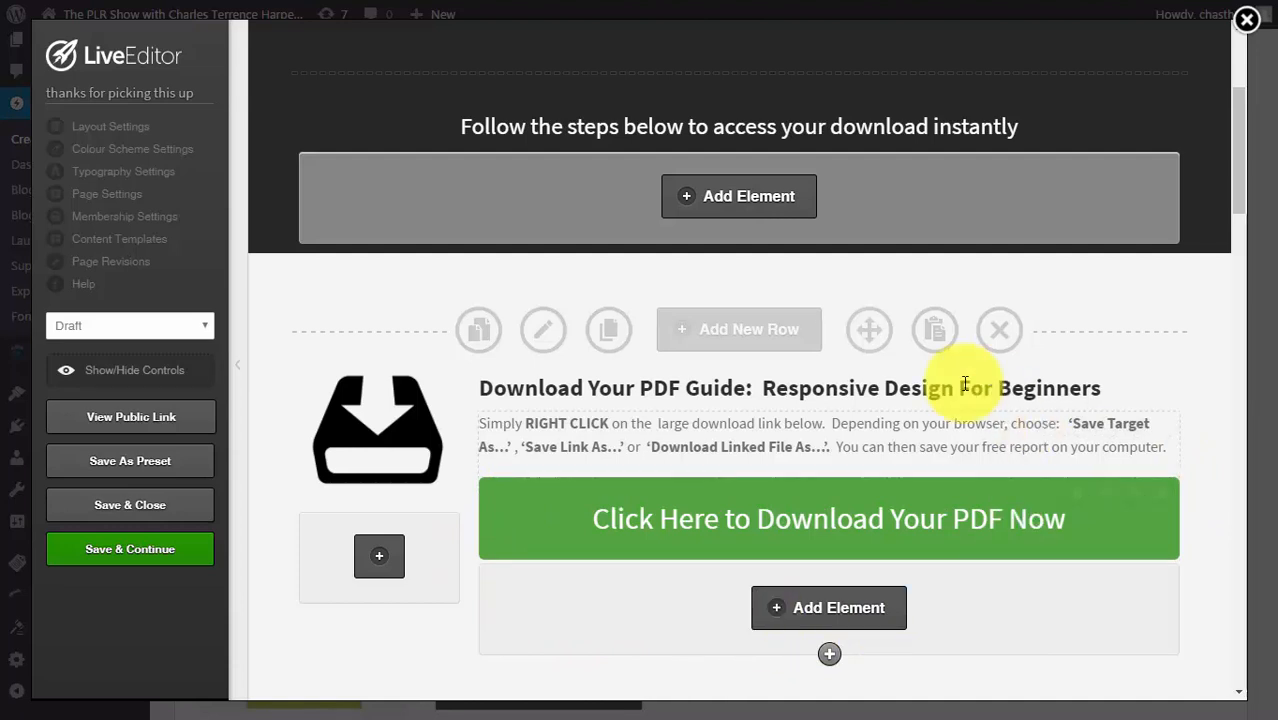
mouse_move(828, 608)
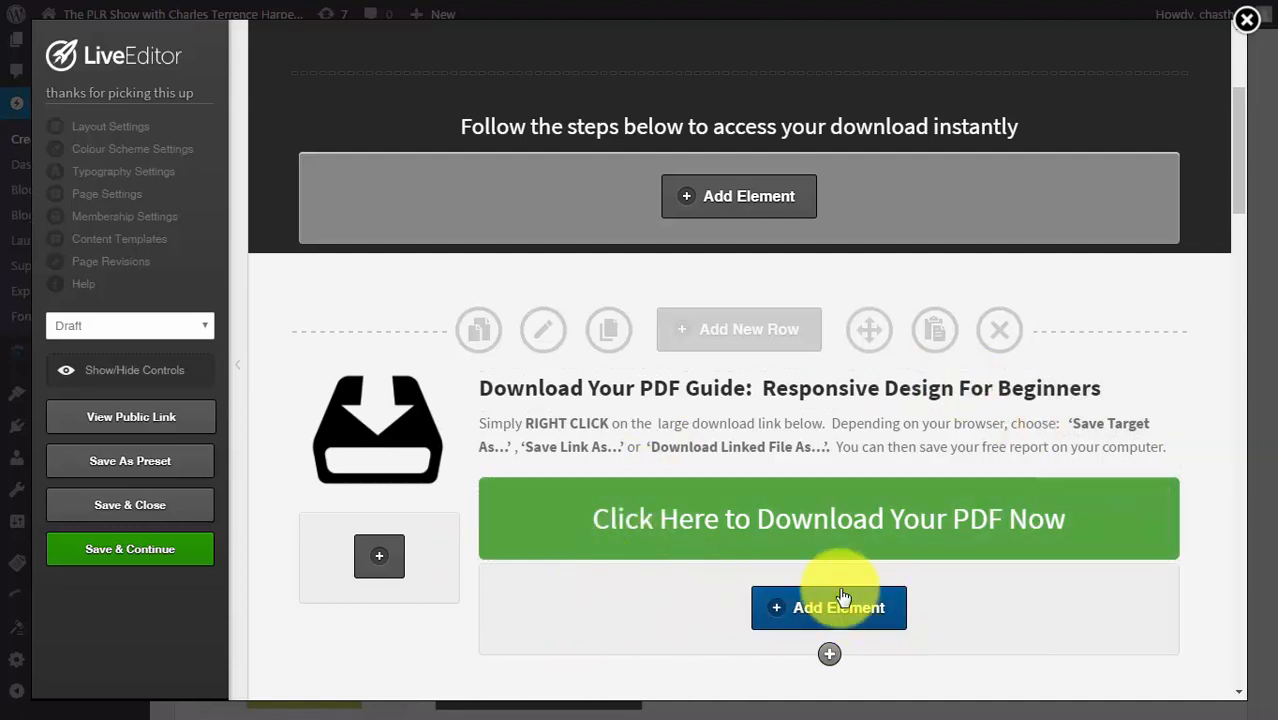
mouse_move(1028, 560)
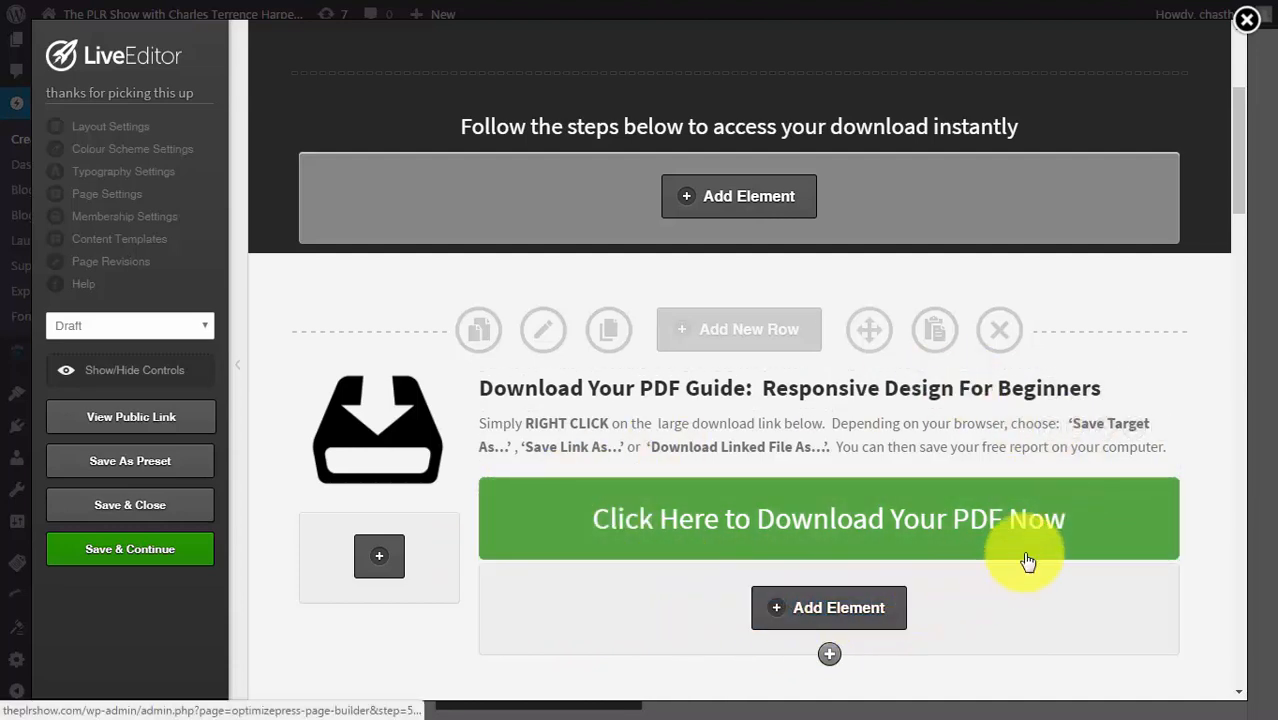
mouse_move(676, 604)
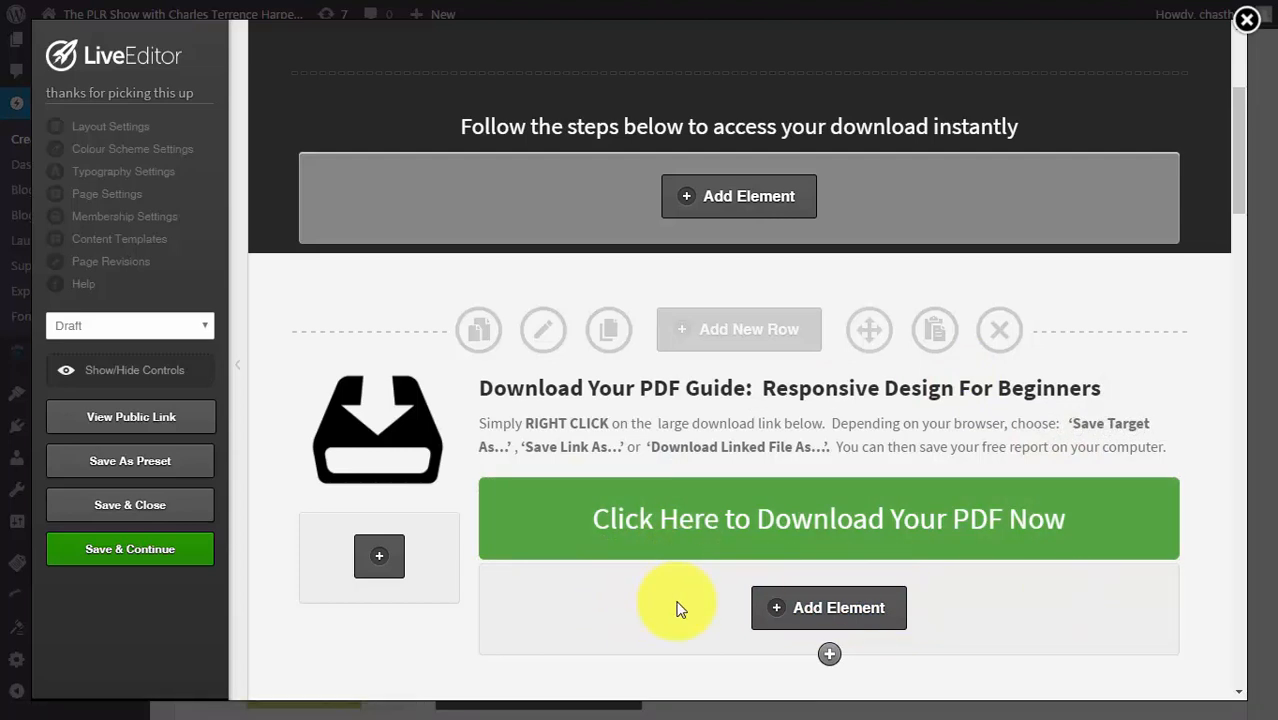
mouse_move(724, 630)
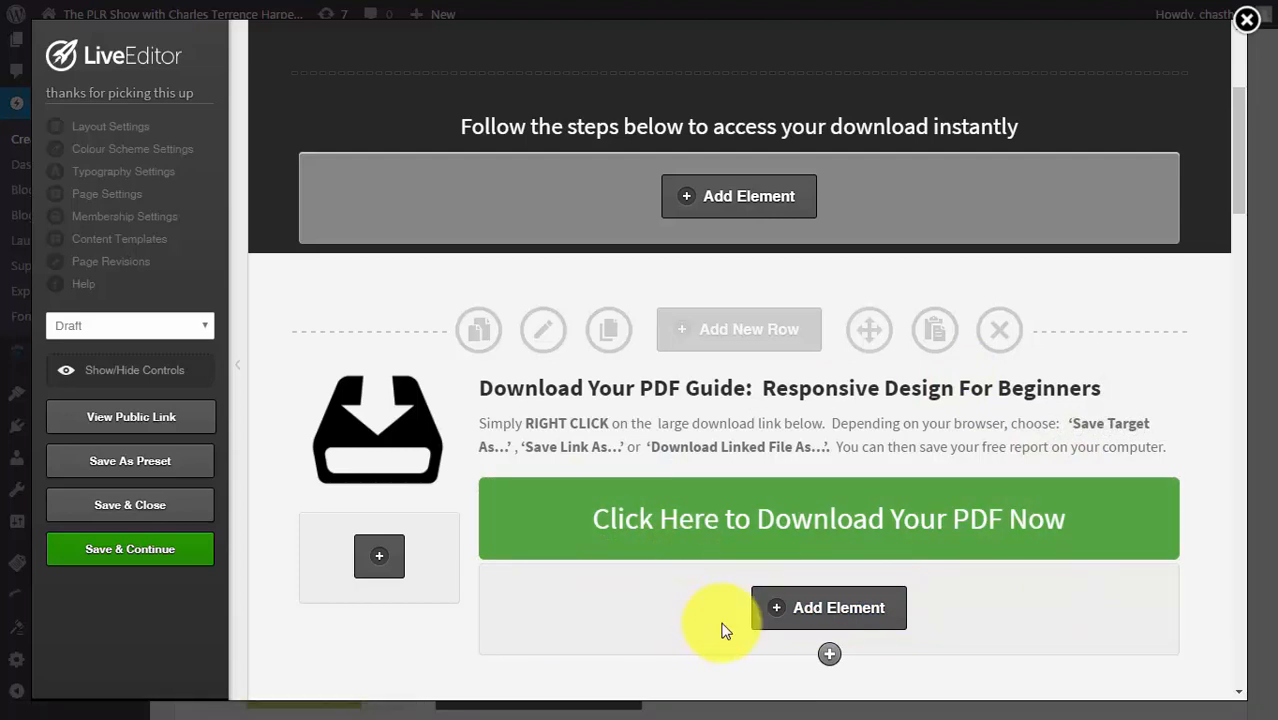
mouse_move(702, 614)
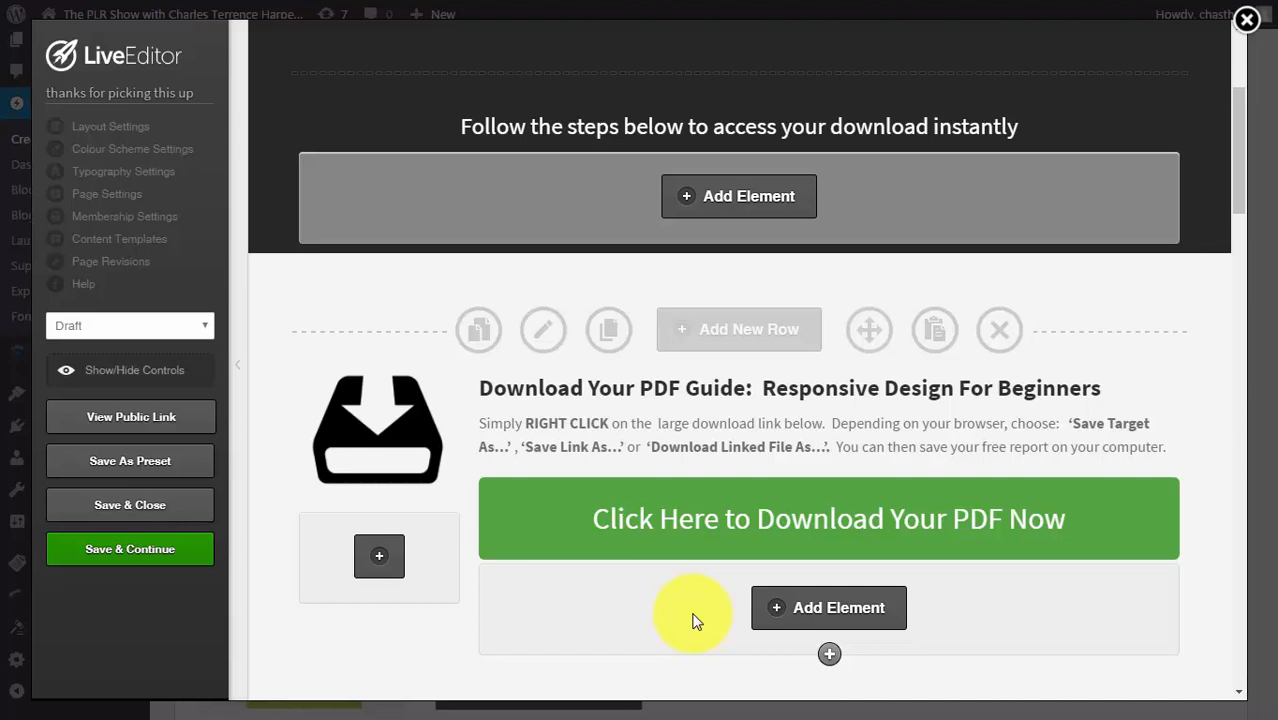
mouse_move(612, 608)
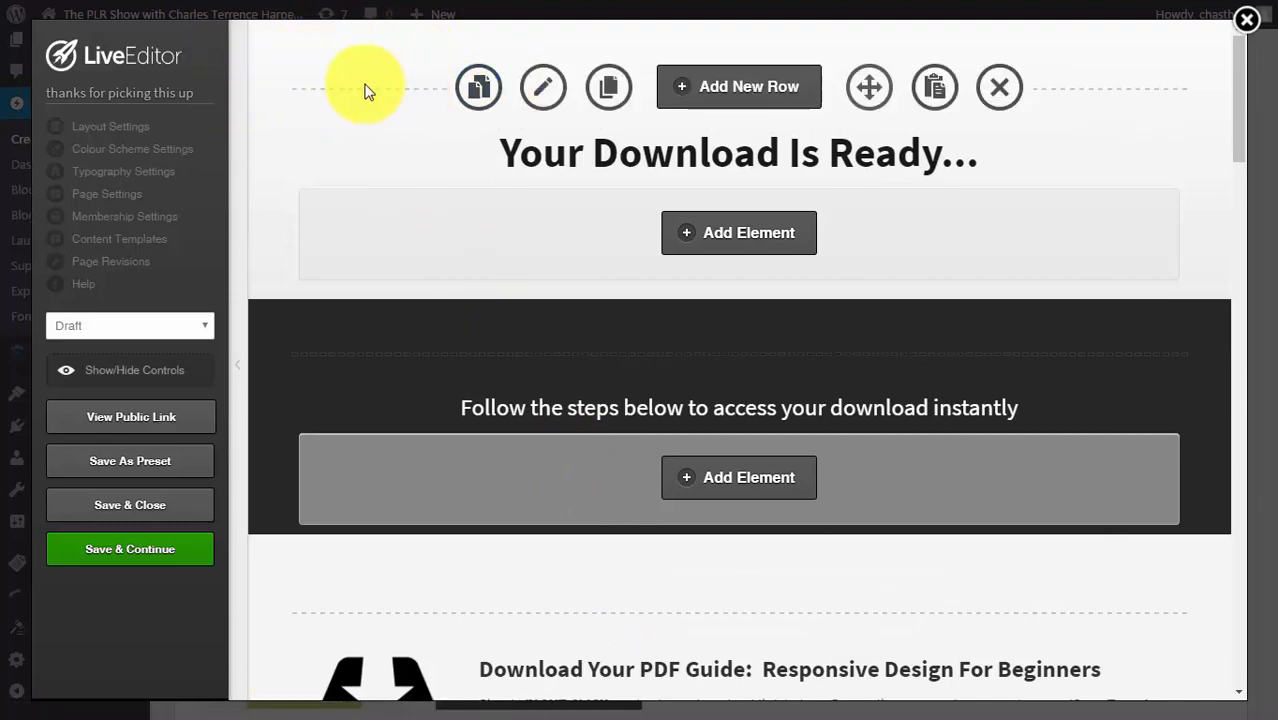
mouse_move(332, 80)
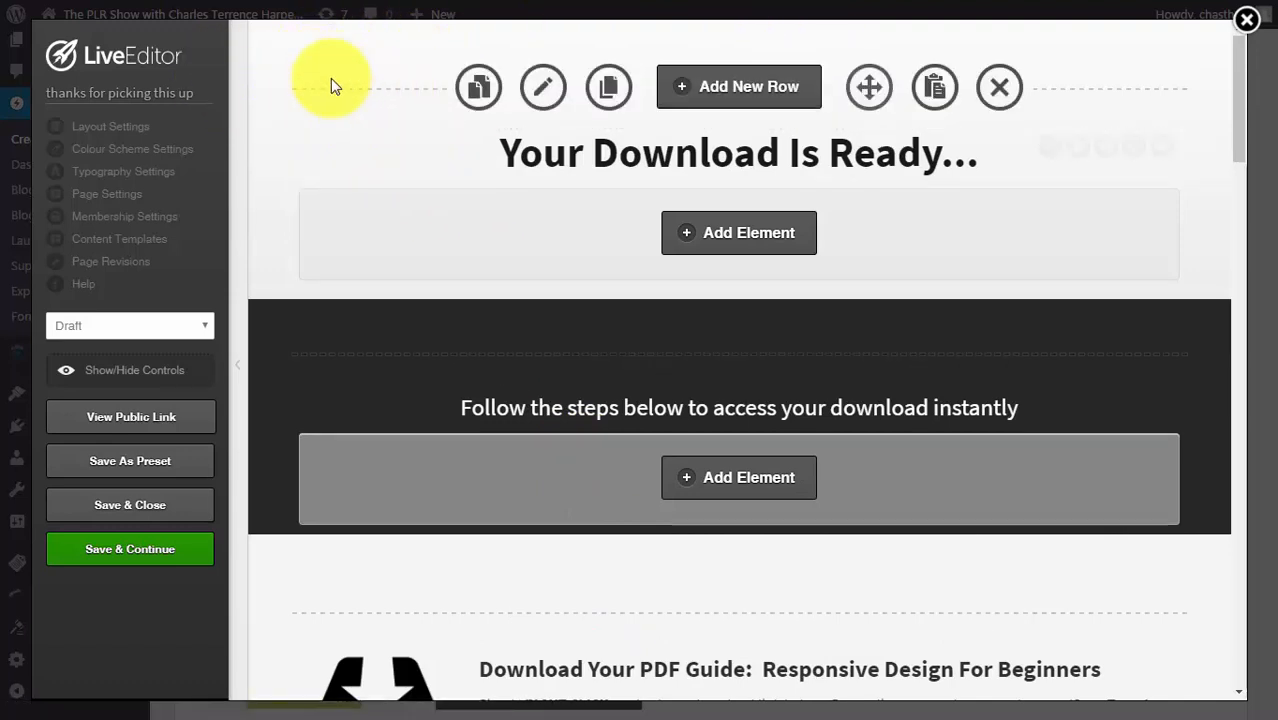
mouse_move(460, 218)
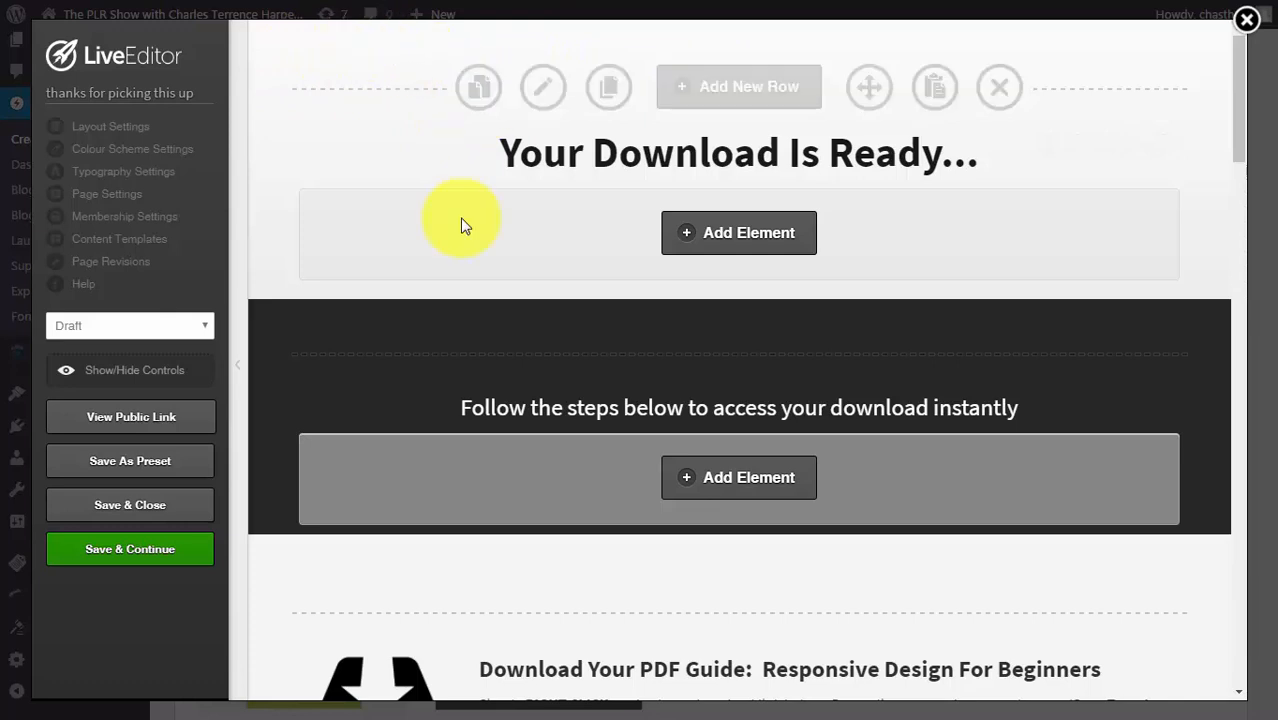
mouse_move(516, 250)
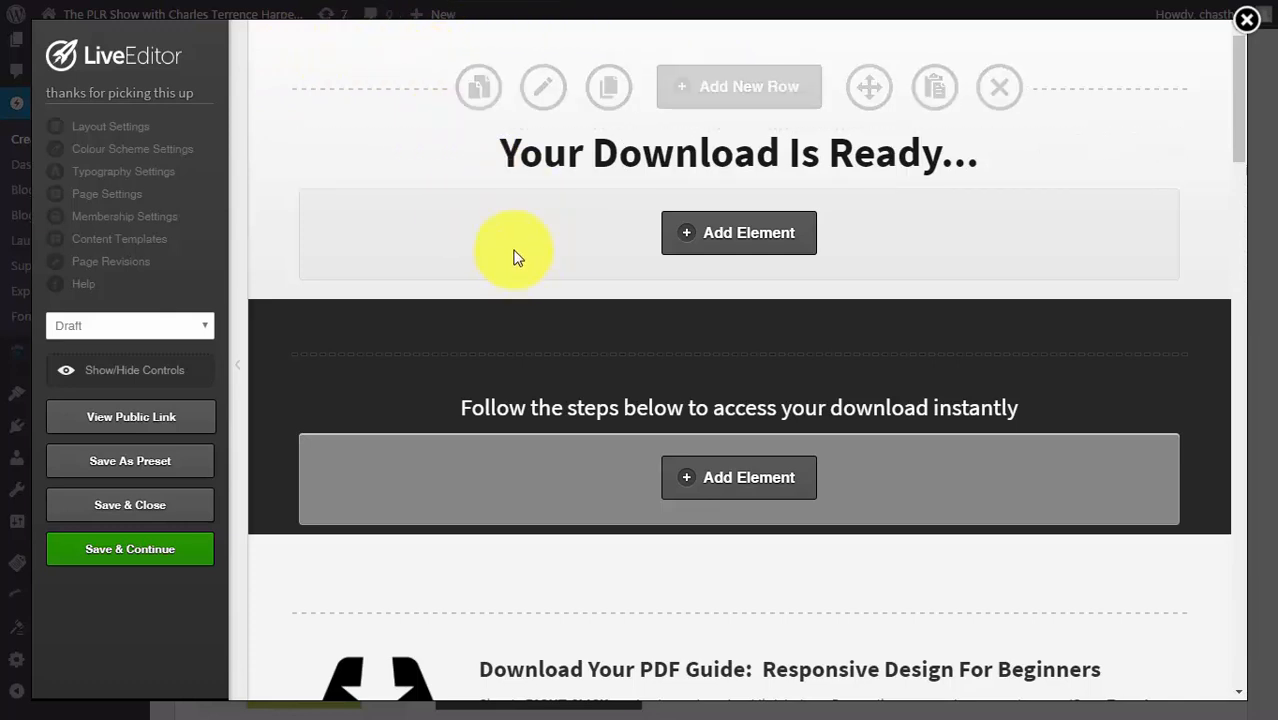
mouse_move(780, 56)
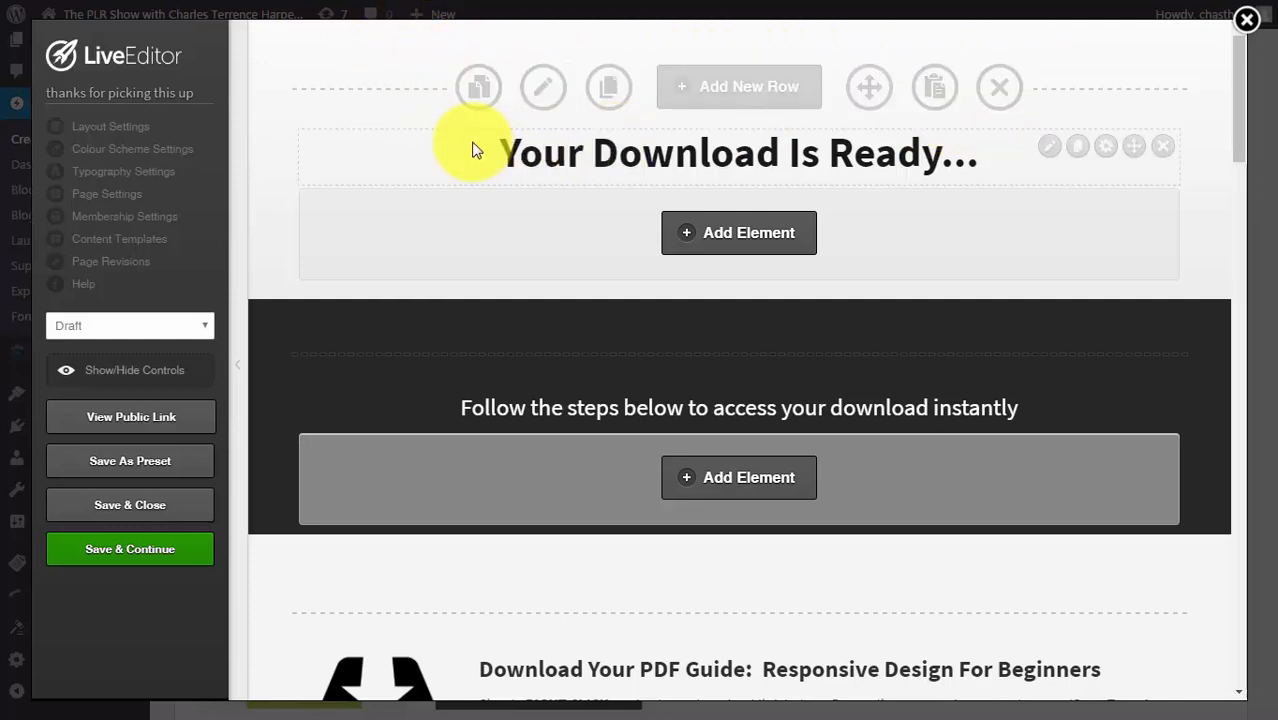
mouse_move(456, 140)
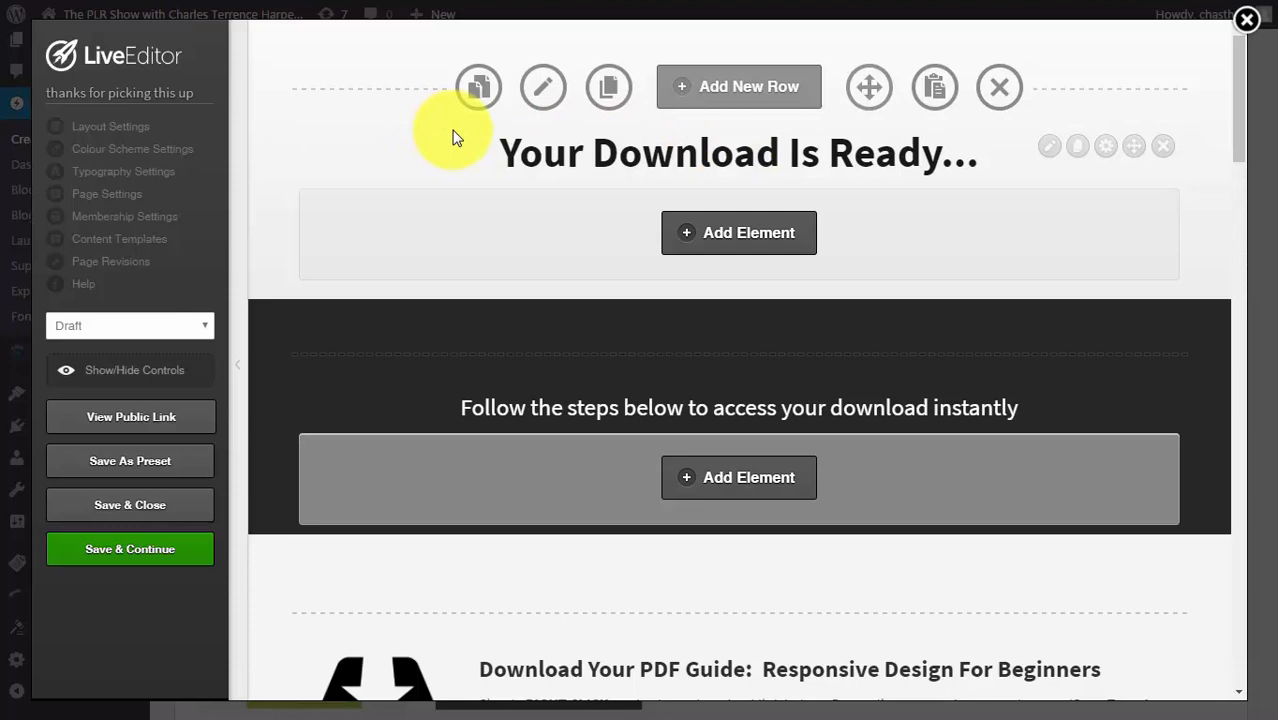
mouse_move(936, 88)
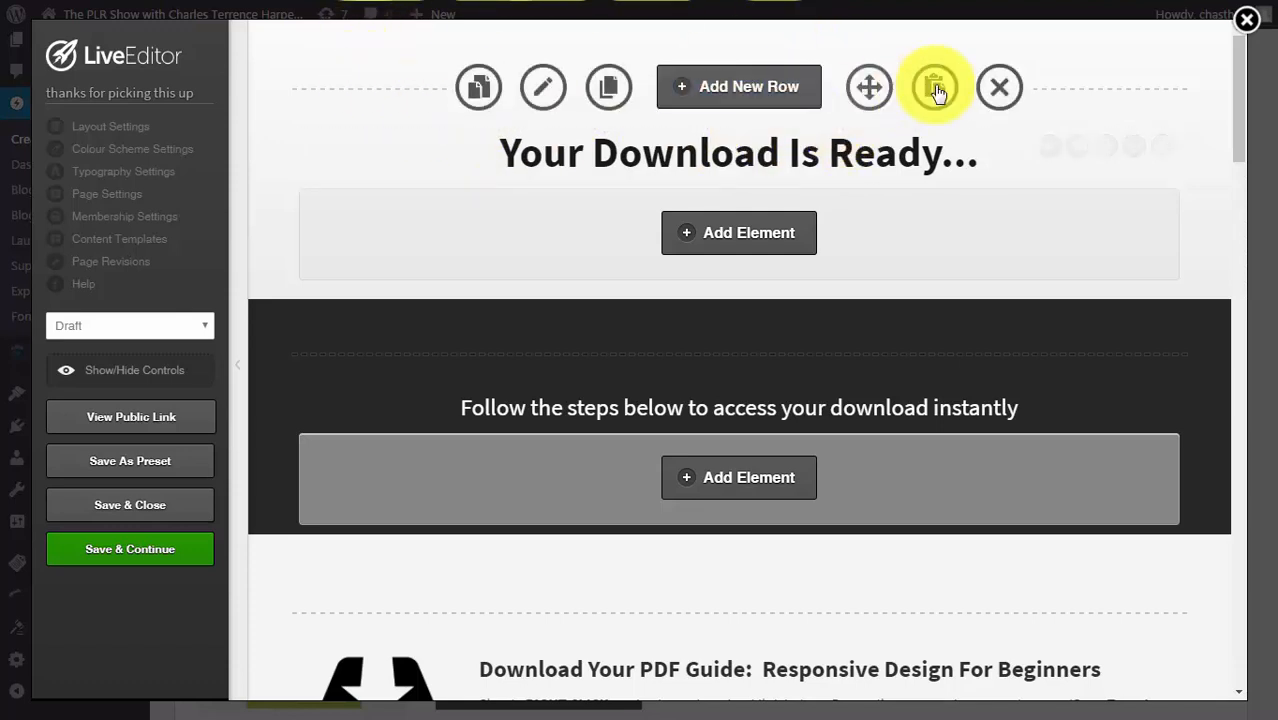
mouse_move(644, 110)
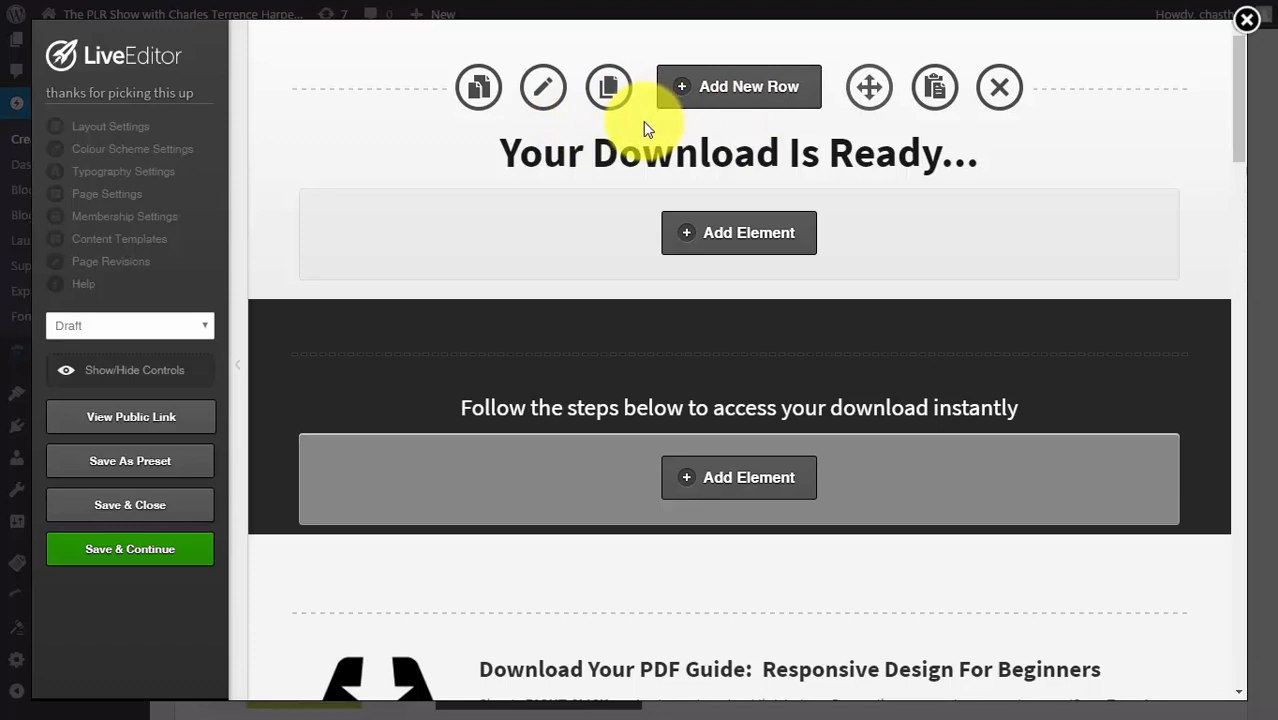
scroll(down, 3)
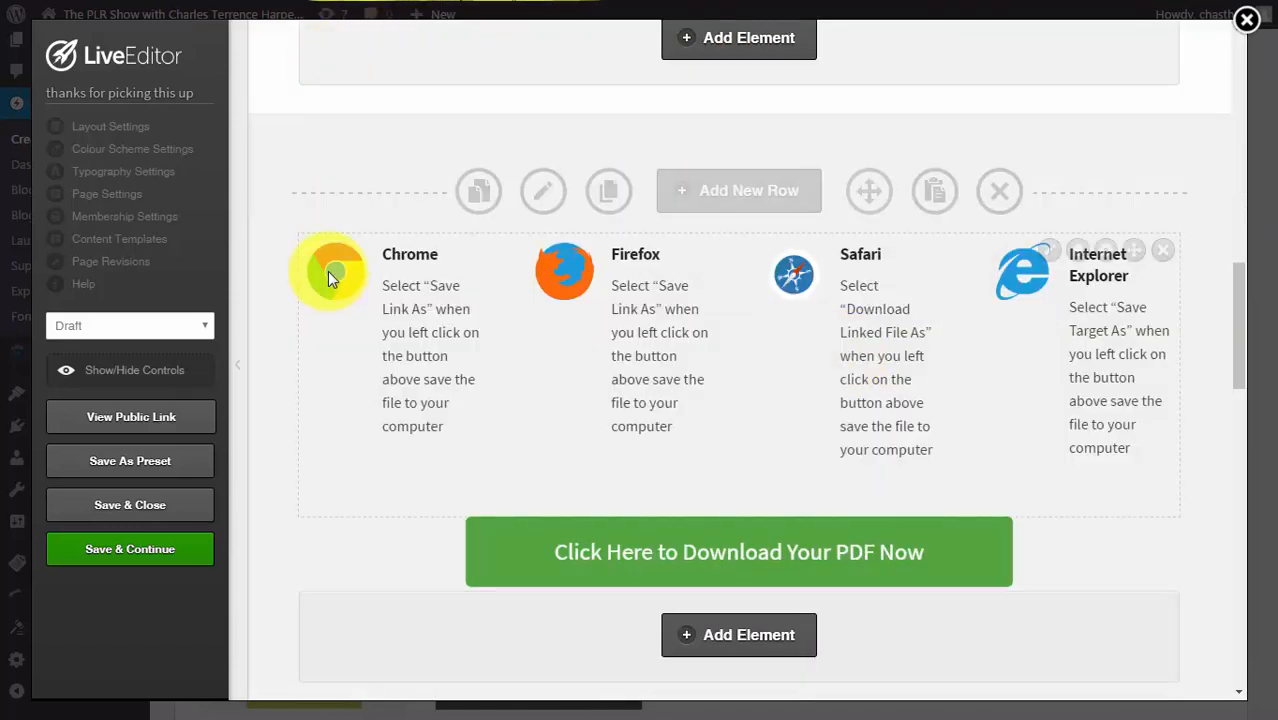
mouse_move(750, 316)
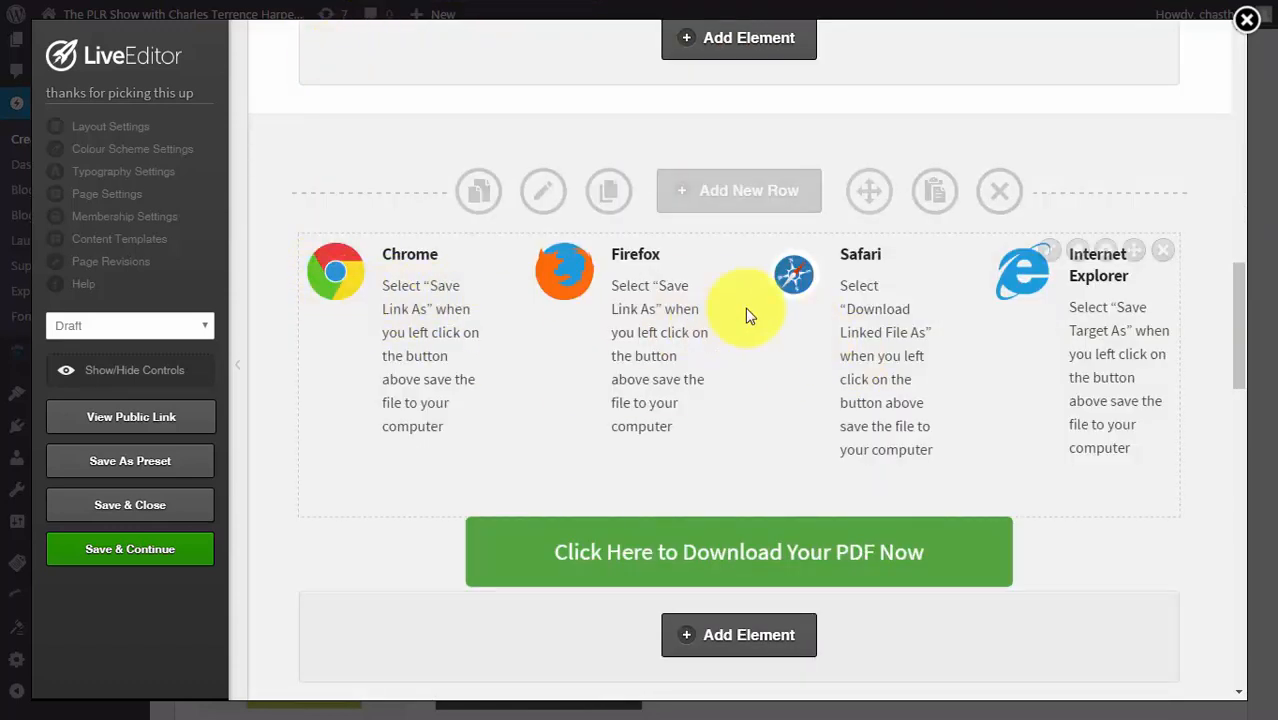
mouse_move(620, 288)
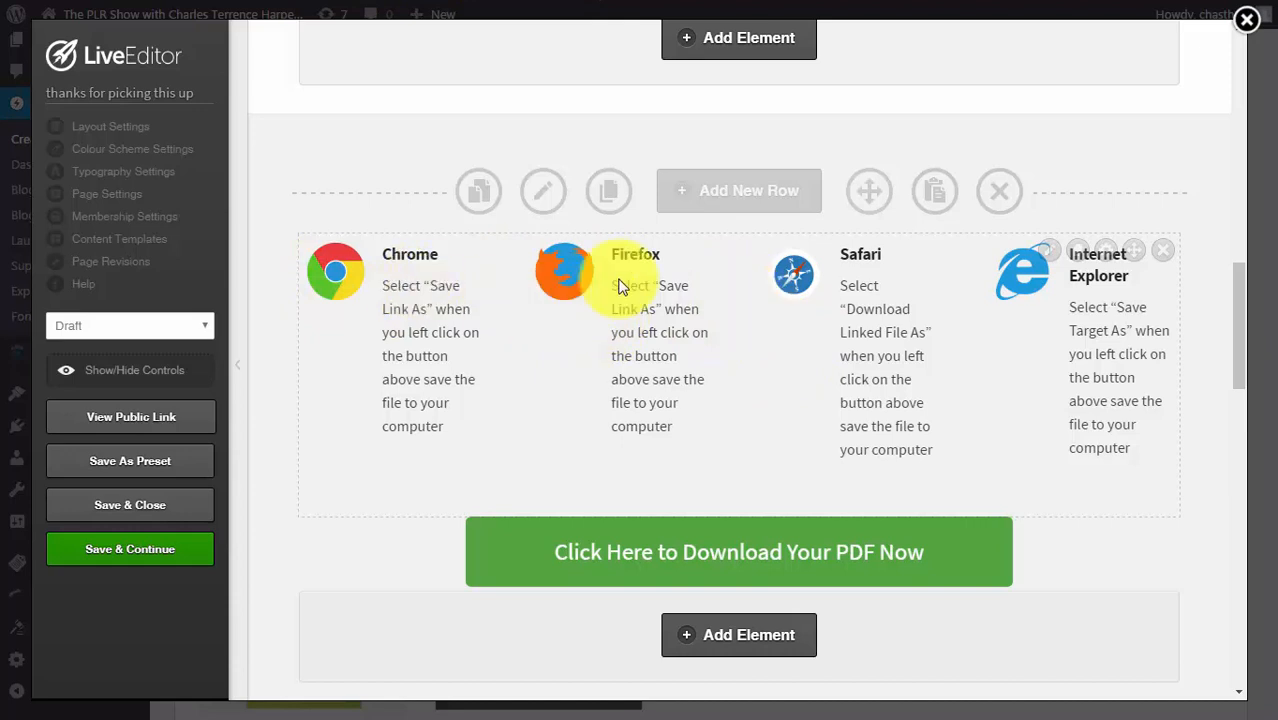
mouse_move(1176, 250)
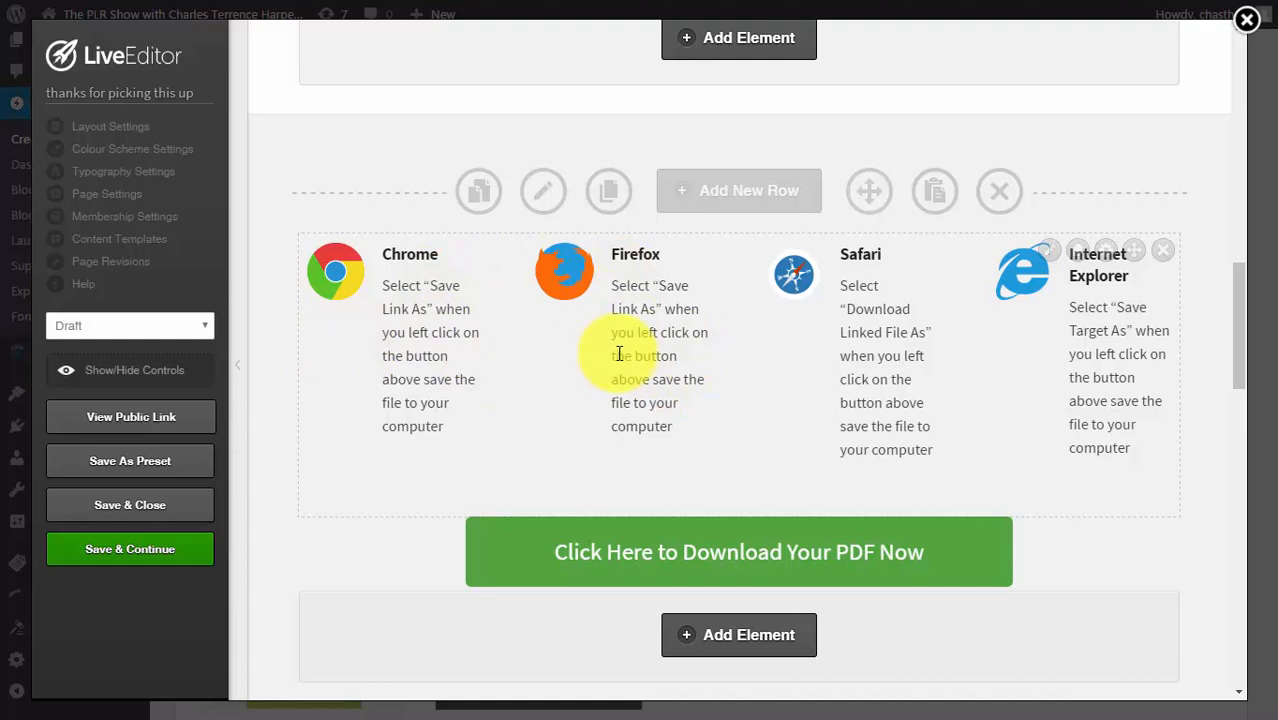
mouse_move(702, 468)
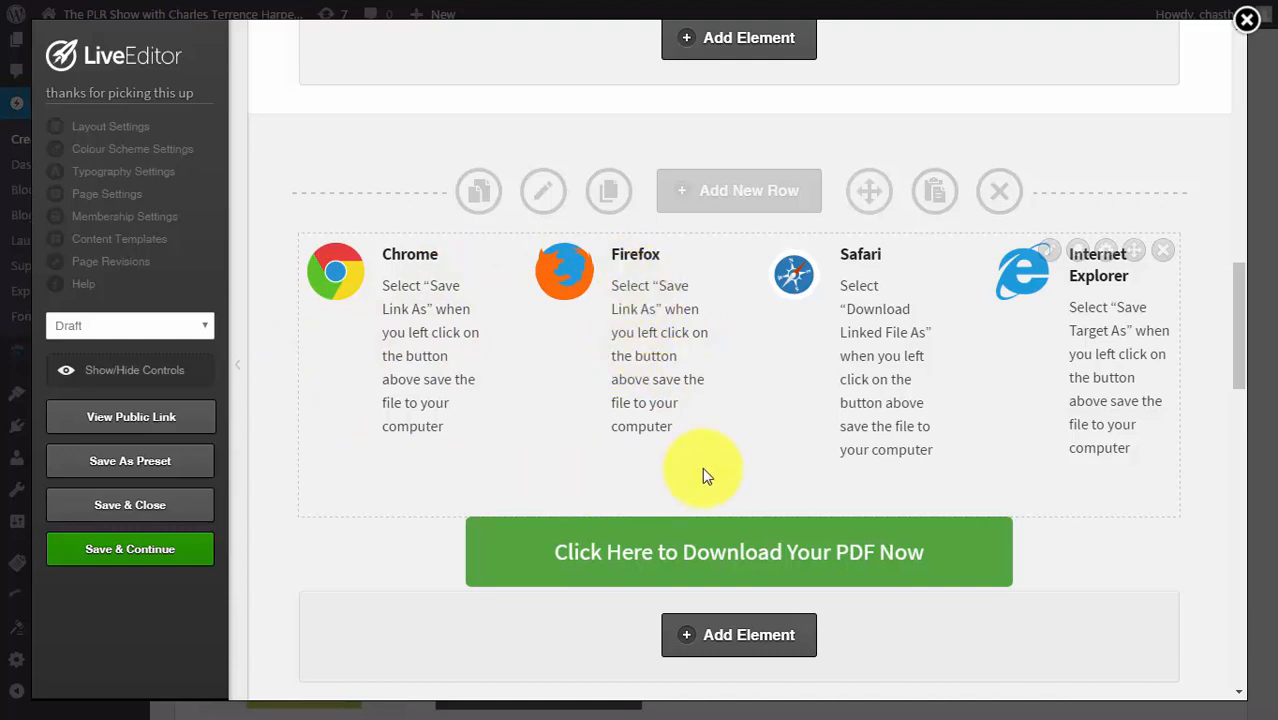
mouse_move(658, 470)
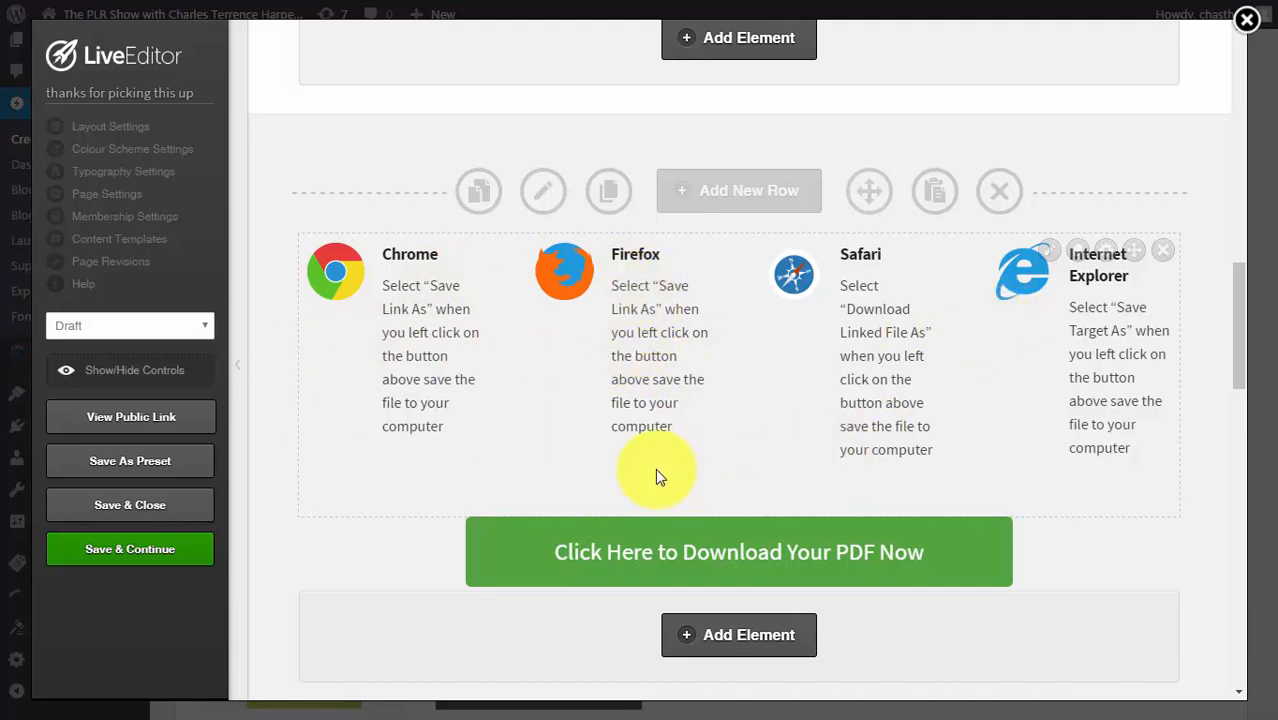
mouse_move(740, 486)
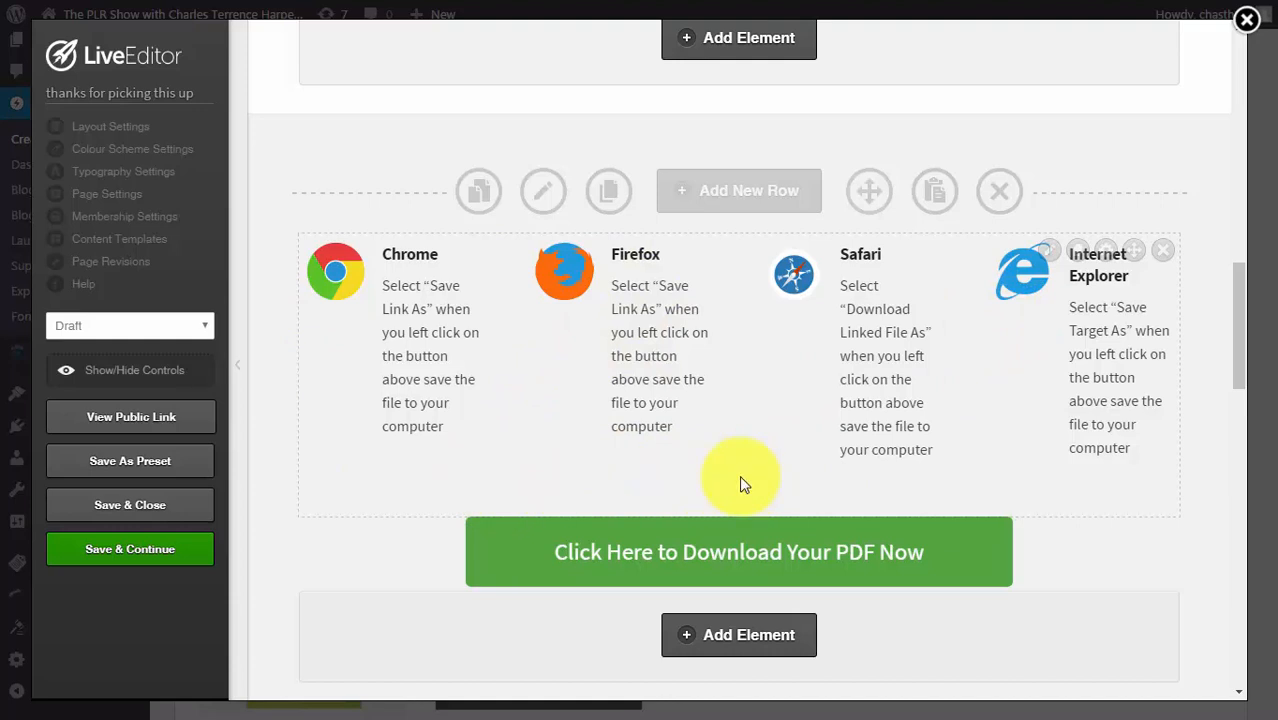
mouse_move(600, 500)
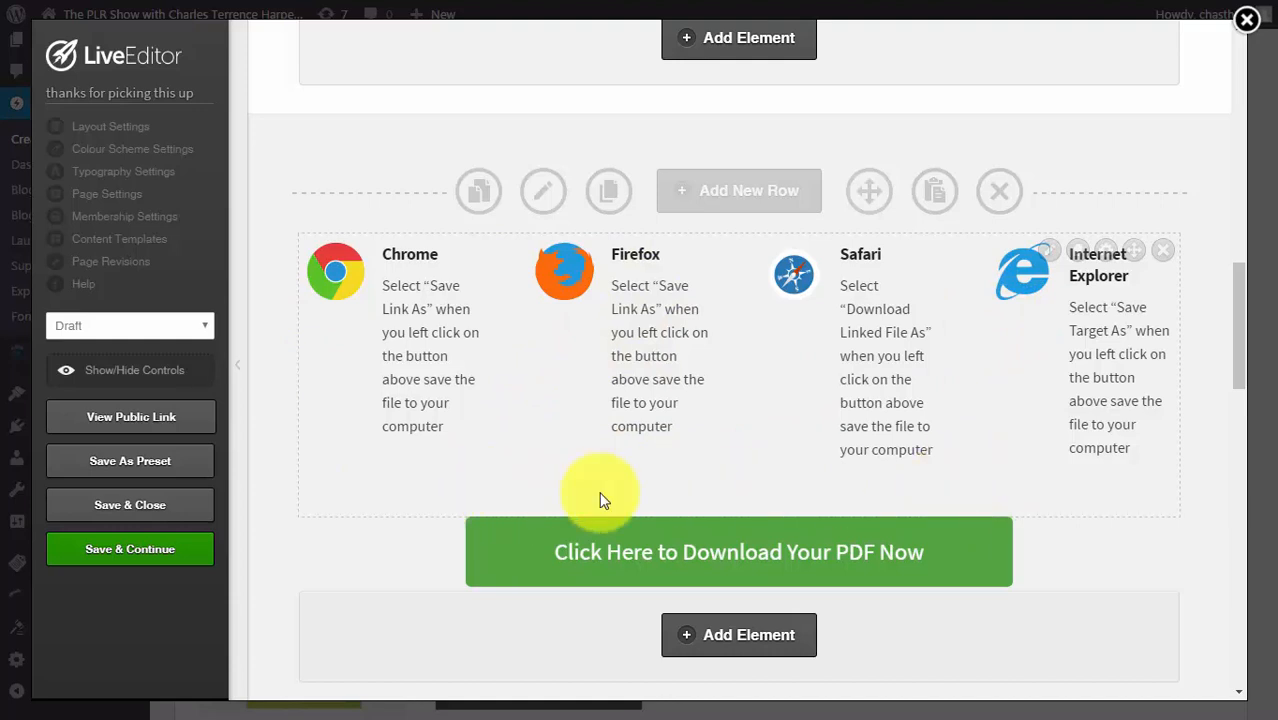
mouse_move(656, 488)
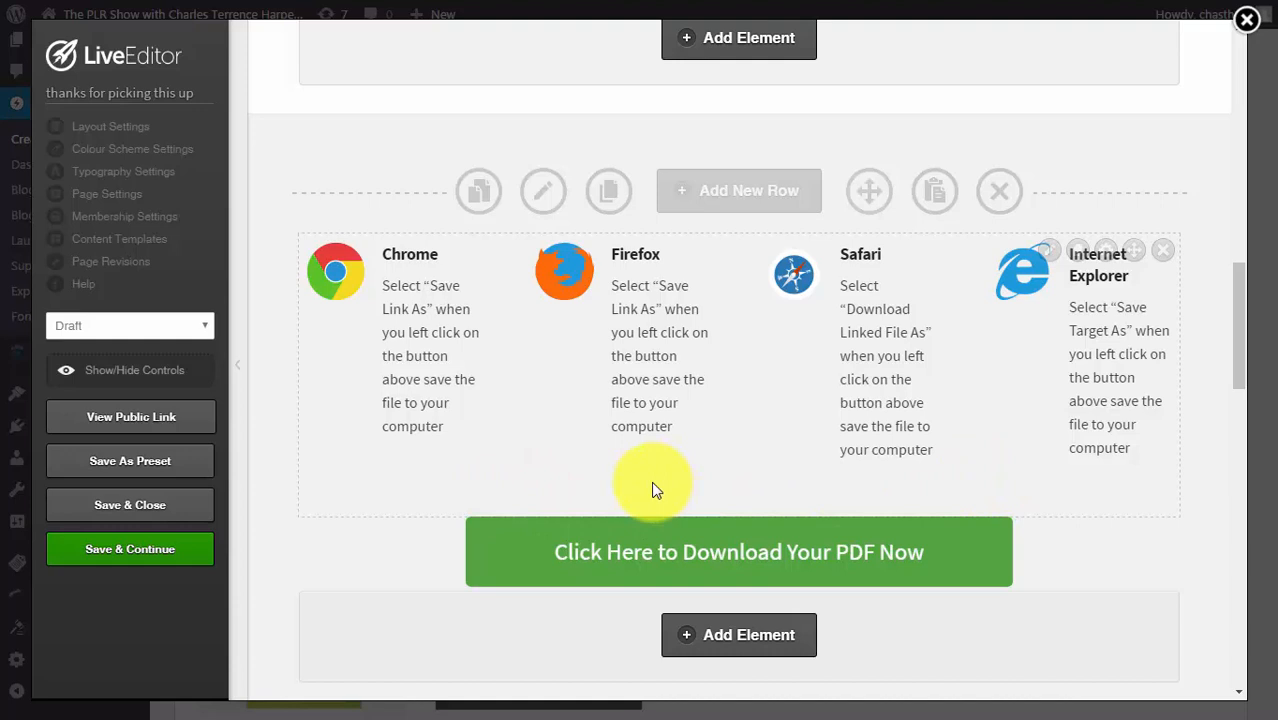
mouse_move(858, 424)
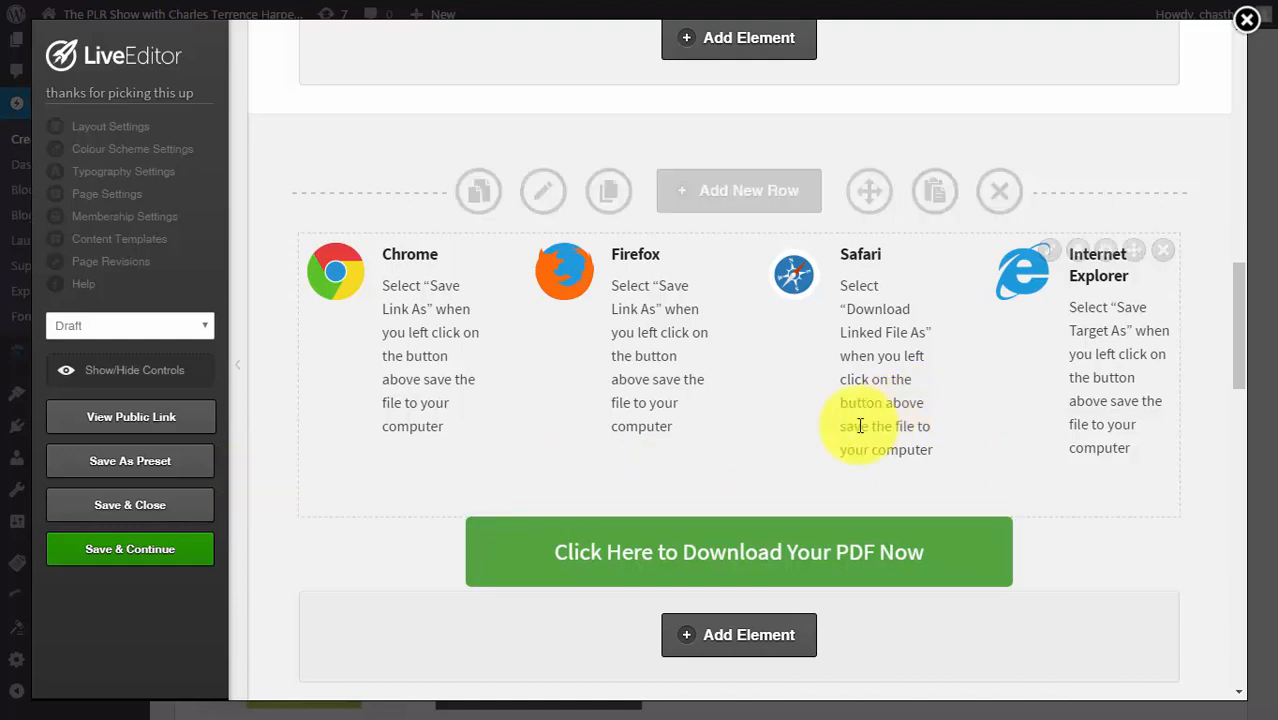
mouse_move(892, 476)
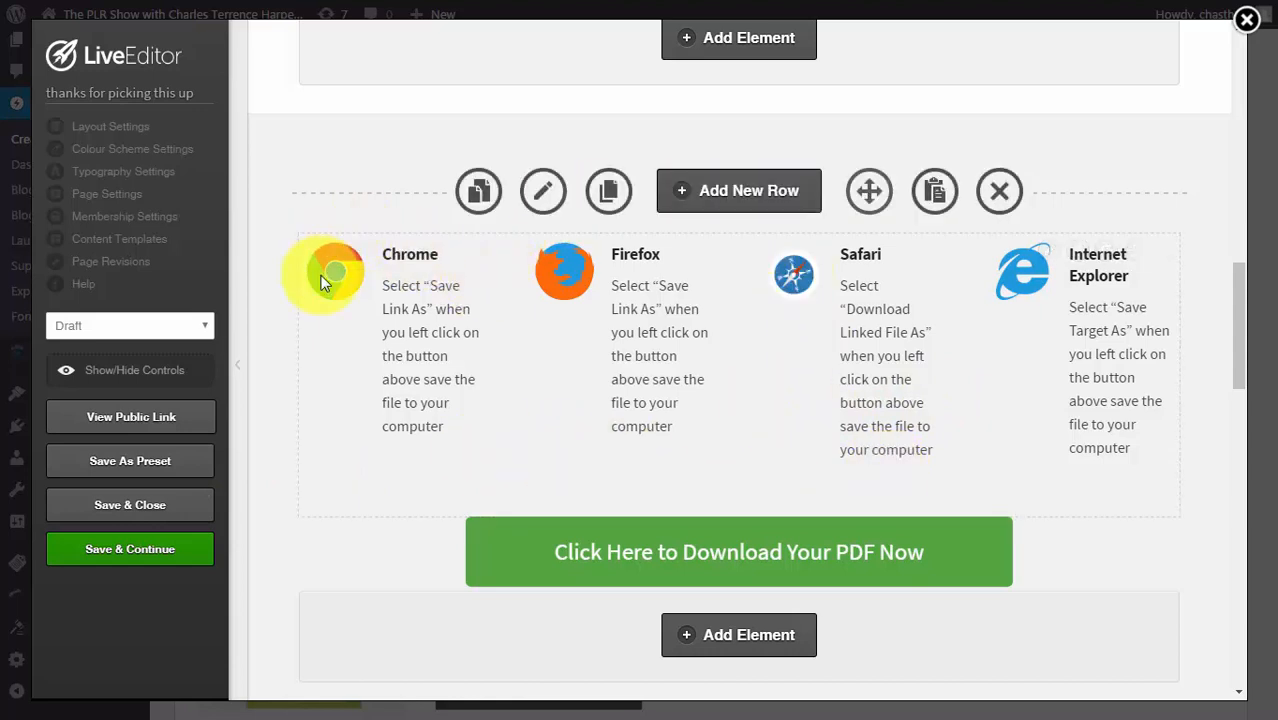
mouse_move(1064, 472)
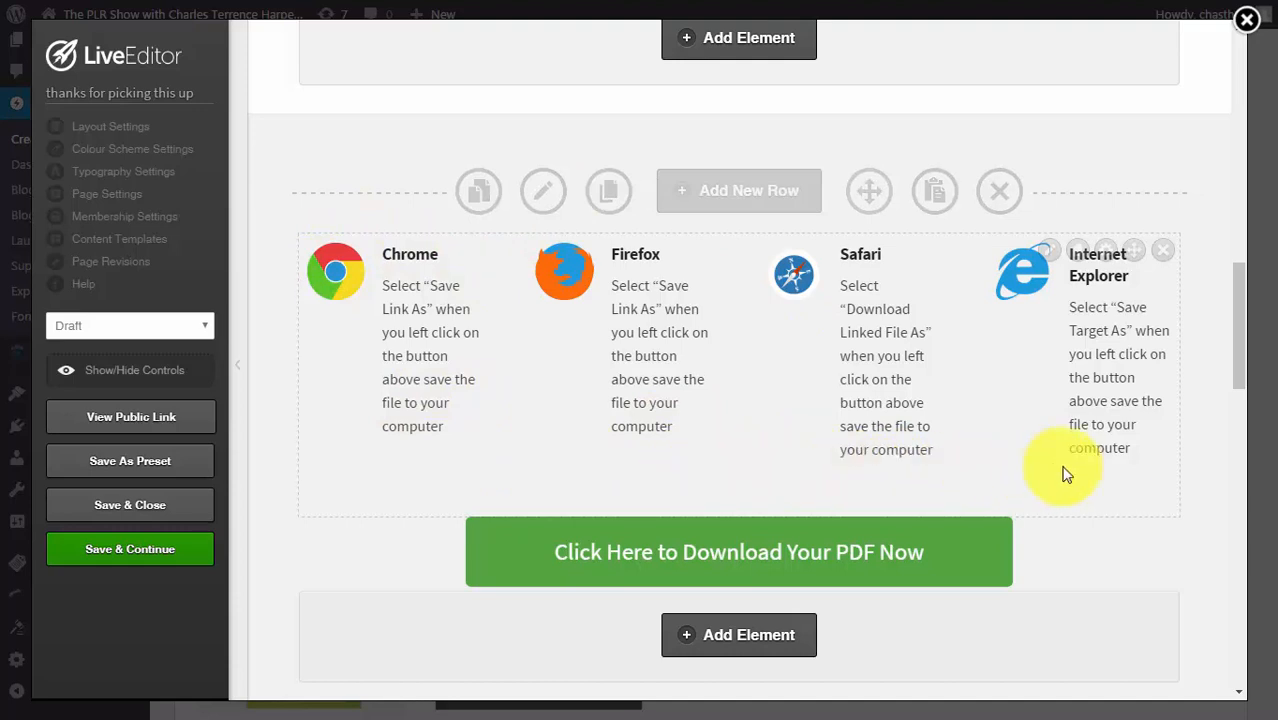
mouse_move(1104, 472)
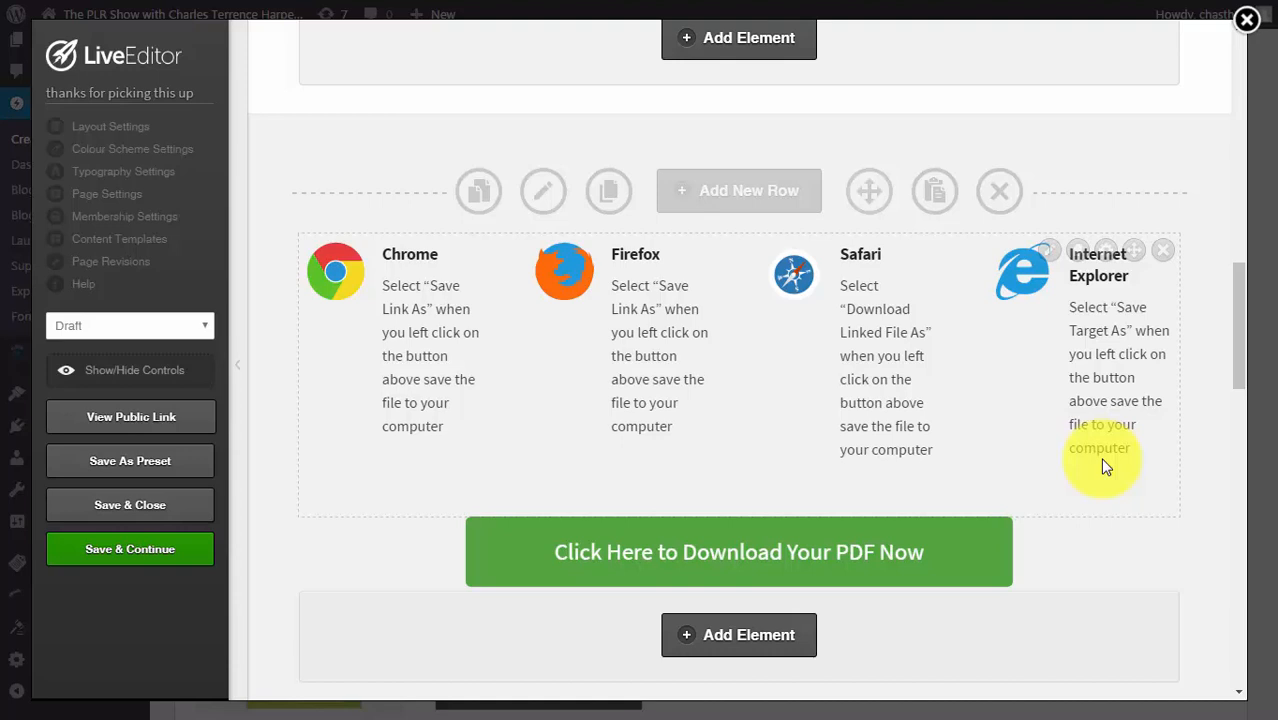
mouse_move(990, 420)
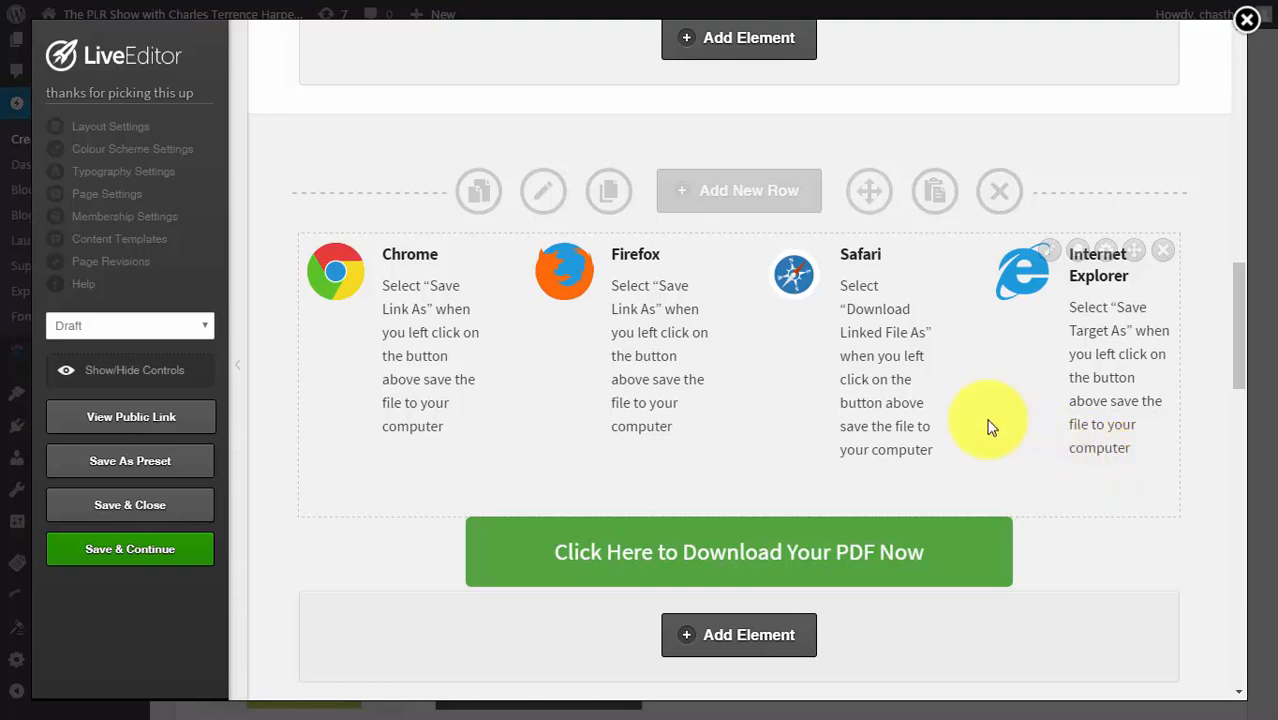
mouse_move(1076, 576)
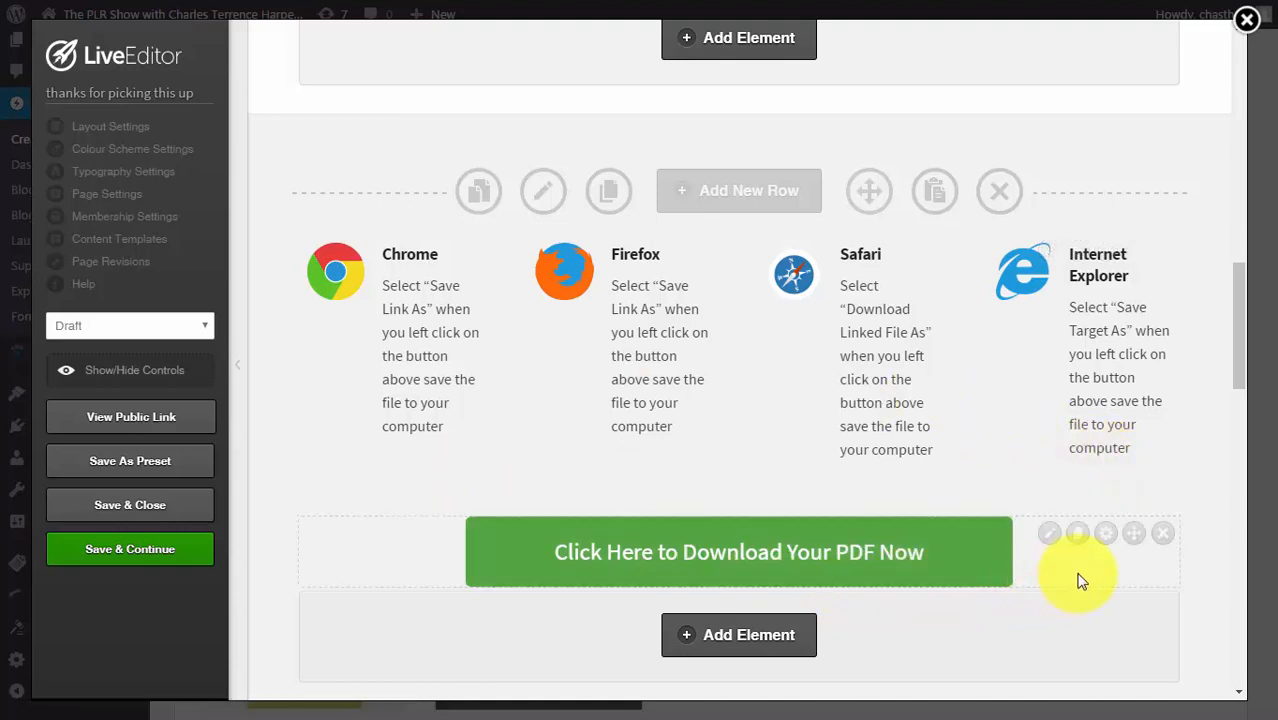